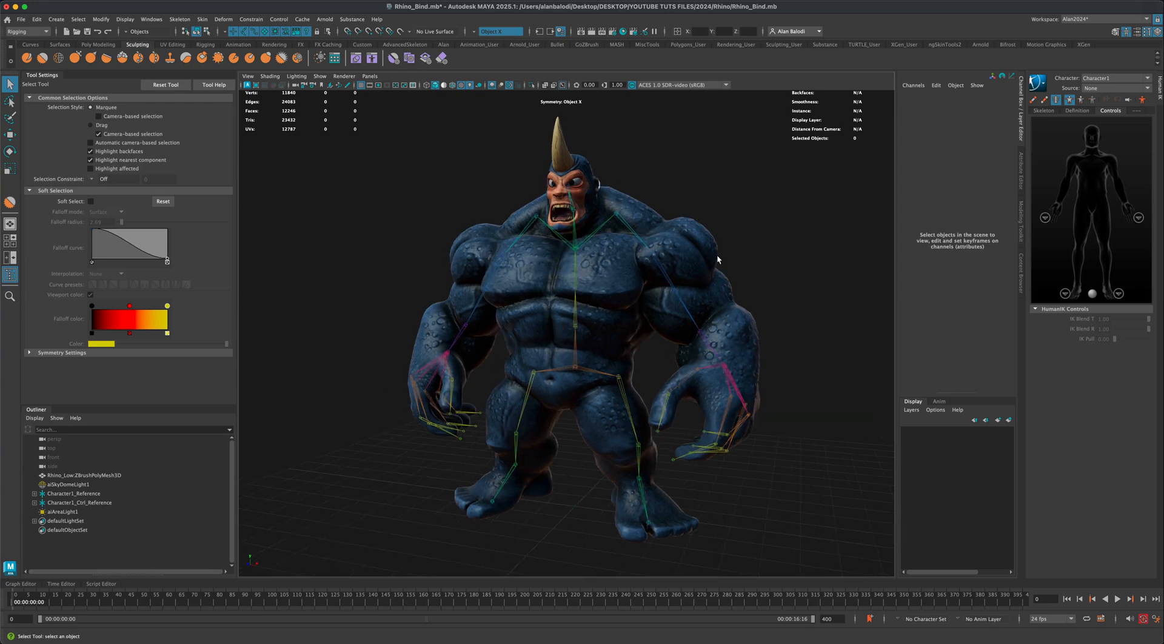
- Download in-place Mutant Run from Mixamo as FBX Binary, without skin, at 30 fps
{"action": "left_click_drag", "start_coordinate": [718, 260], "coordinate": [753, 206]}
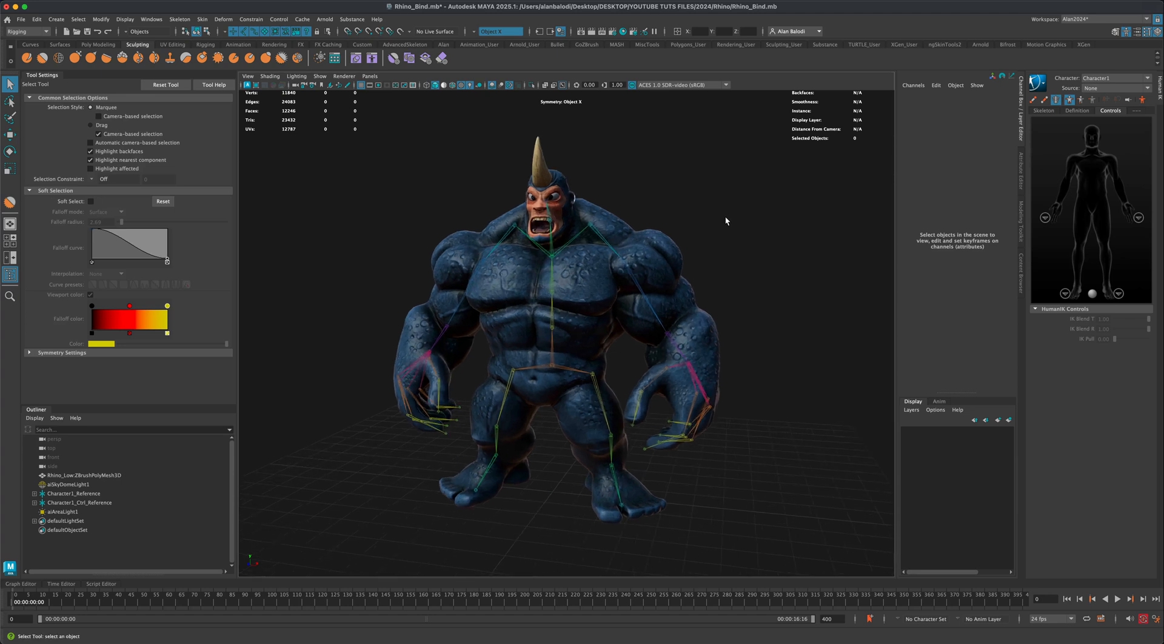
{"action": "left_click_drag", "start_coordinate": [725, 221], "coordinate": [752, 218]}
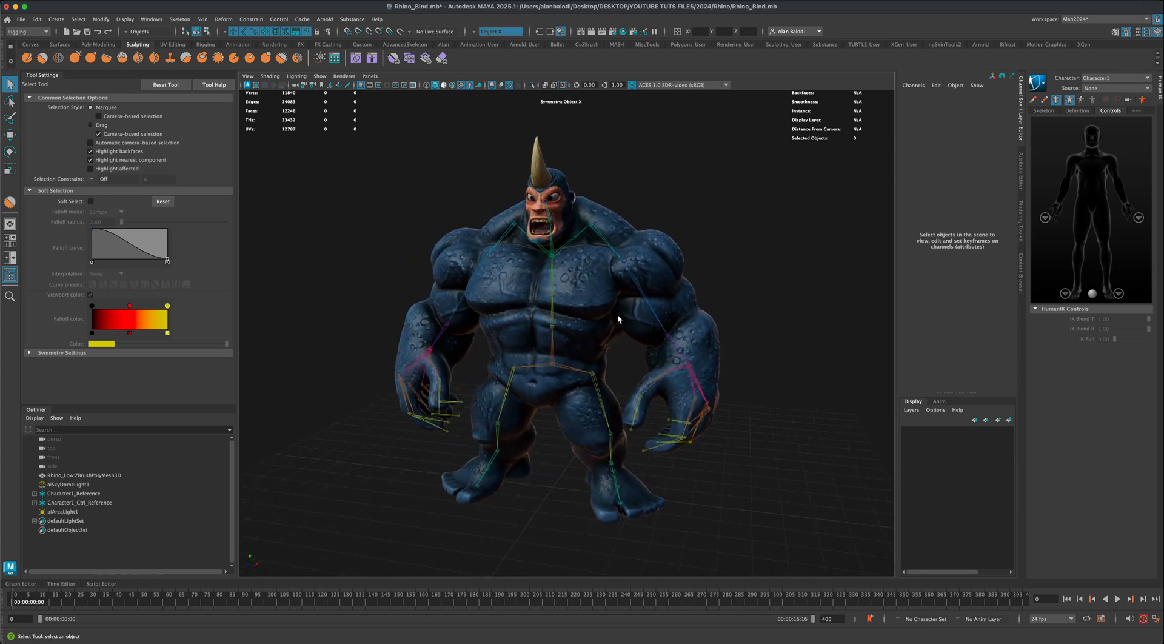
{"action": "left_click_drag", "start_coordinate": [616, 320], "coordinate": [690, 282]}
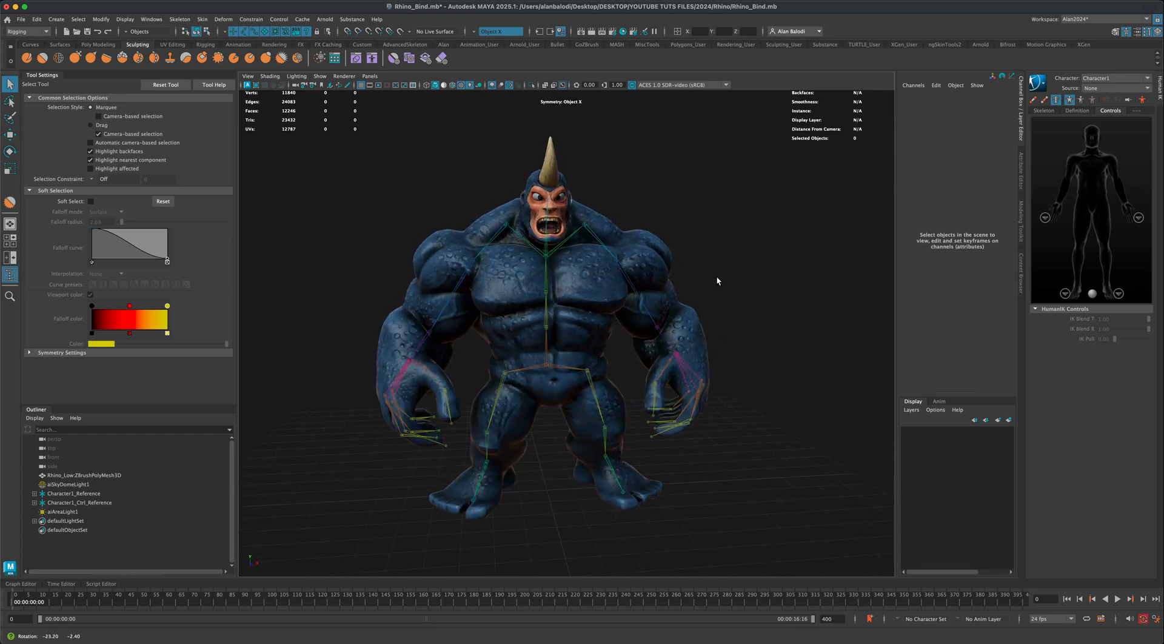
{"action": "left_click_drag", "start_coordinate": [718, 280], "coordinate": [676, 280]}
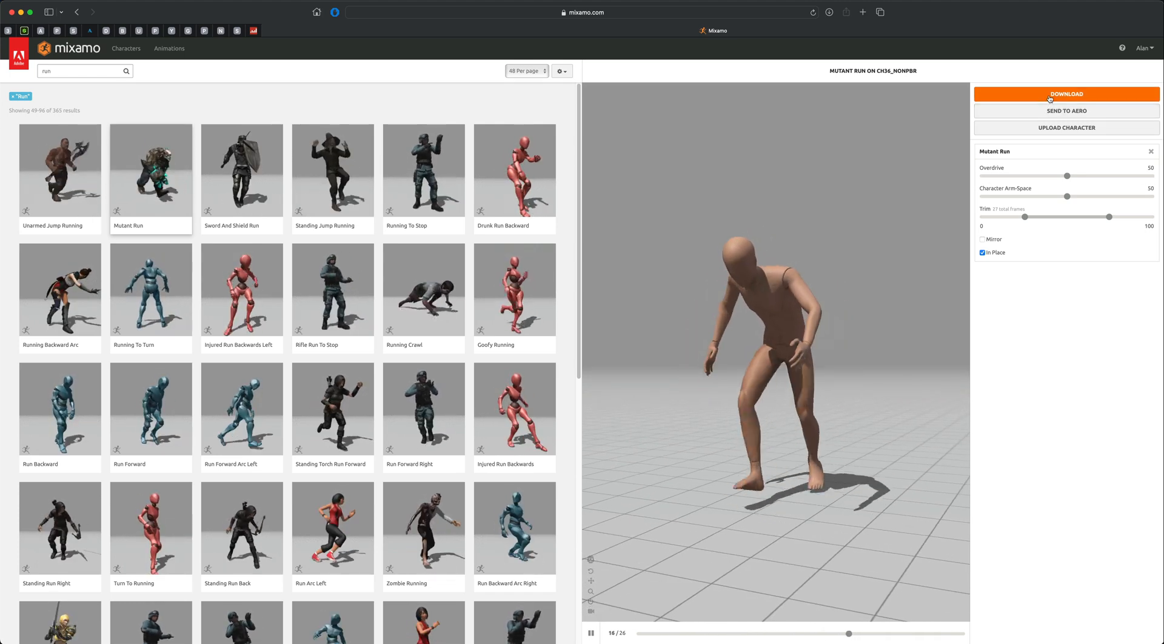
{"action": "left_click", "coordinate": [1066, 94]}
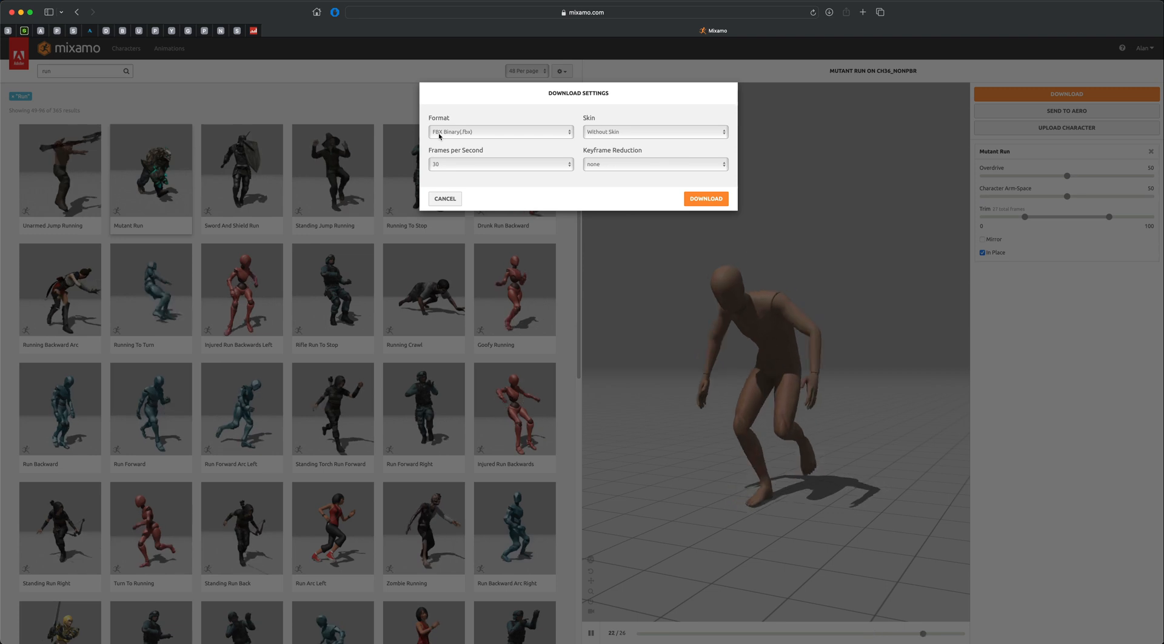
{"action": "left_click", "coordinate": [706, 198]}
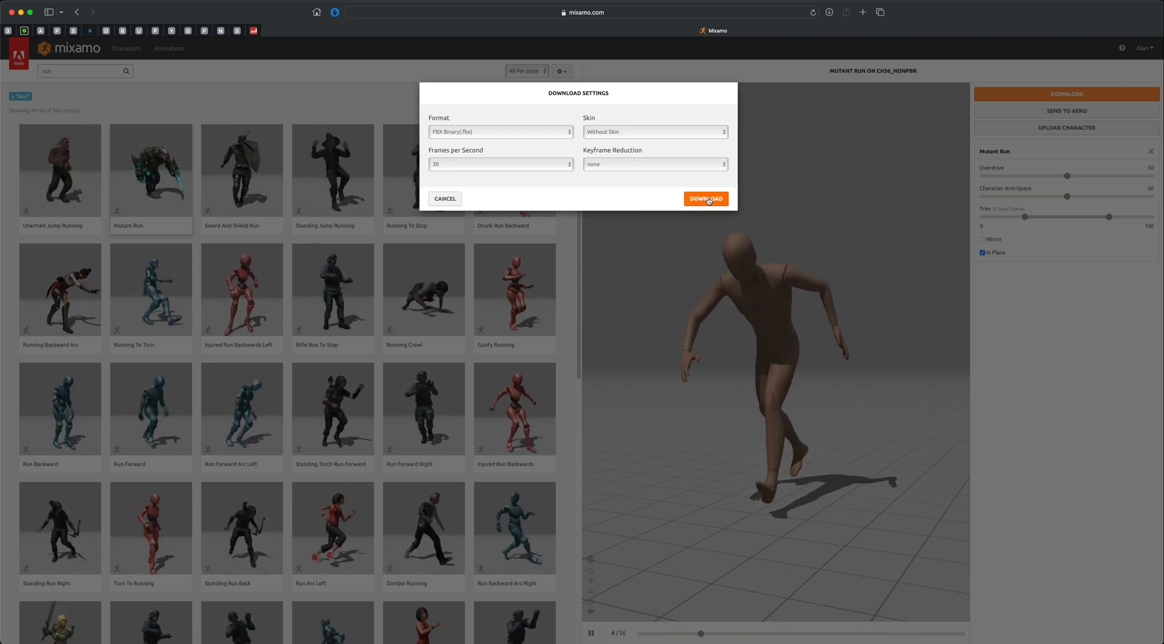
{"action": "left_click", "coordinate": [704, 199]}
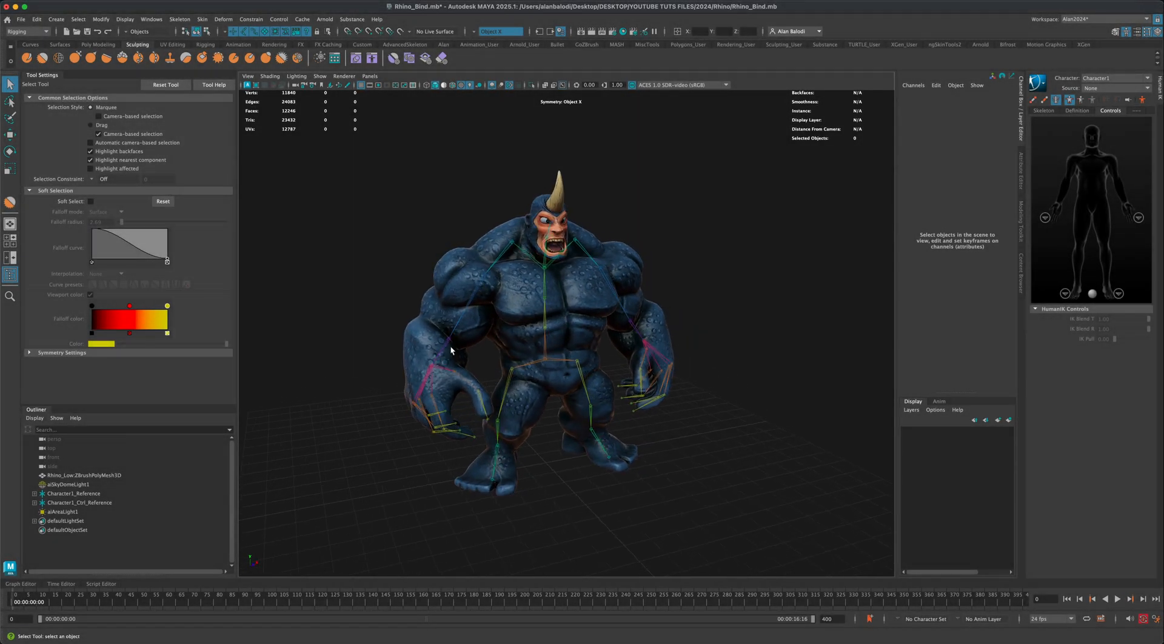
{"action": "left_click_drag", "start_coordinate": [449, 350], "coordinate": [586, 360]}
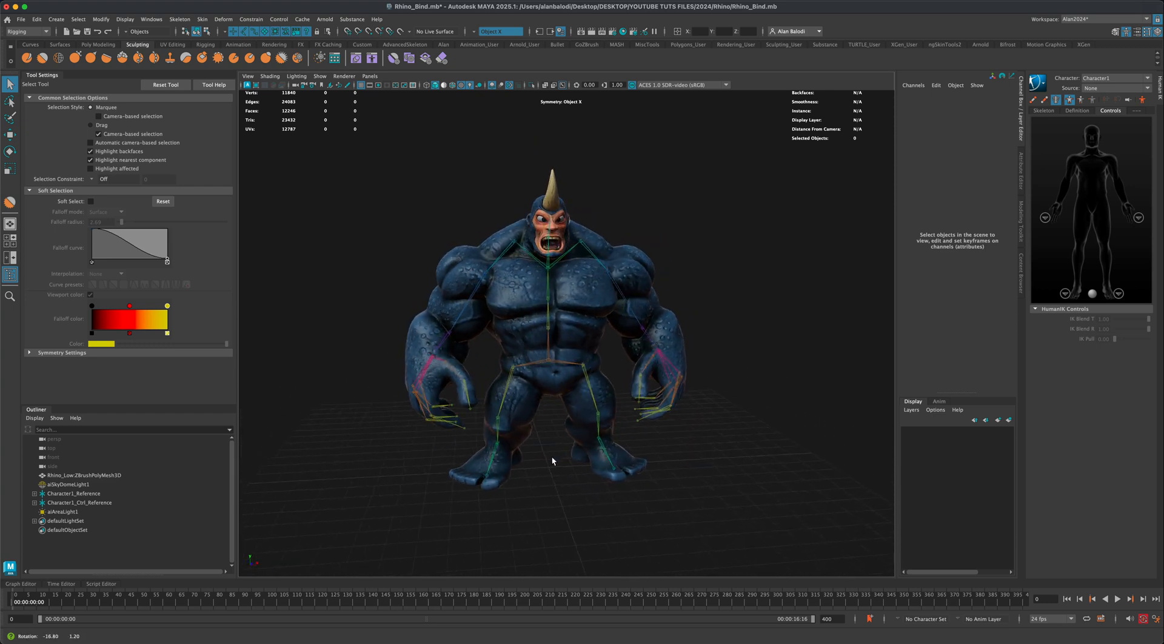
{"action": "left_click_drag", "start_coordinate": [553, 460], "coordinate": [546, 462]}
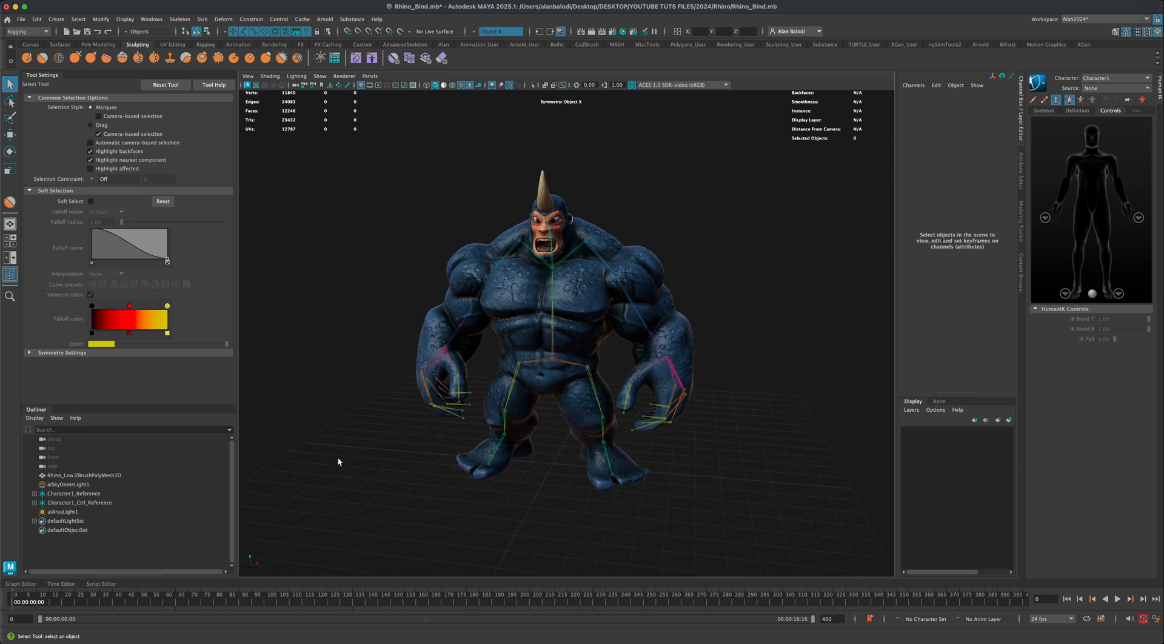
{"action": "left_click_drag", "start_coordinate": [338, 461], "coordinate": [364, 446]}
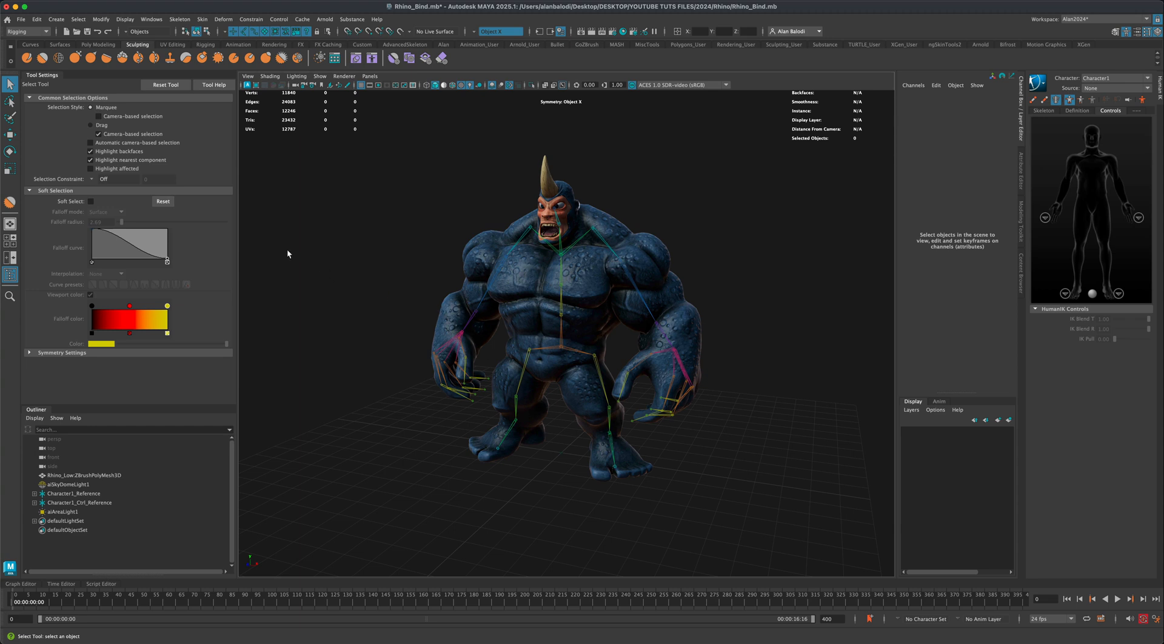
{"action": "left_click", "coordinate": [21, 19]}
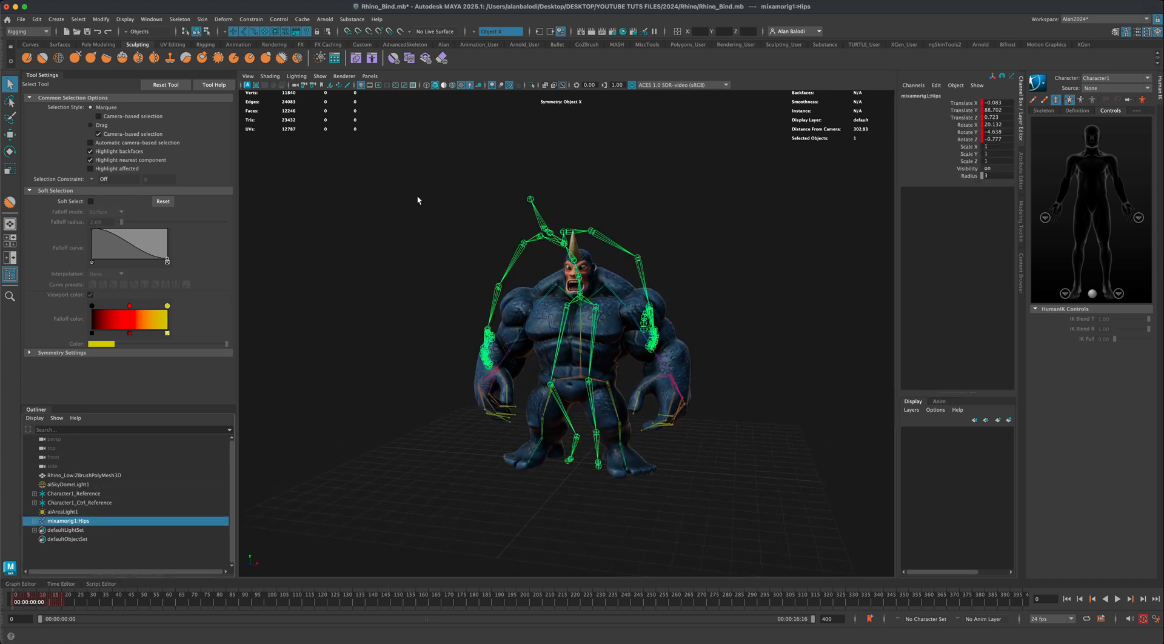
- Isolate the selected mixamorig1:Hips skeleton in the viewport, hiding the rhino
{"action": "left_click", "coordinate": [533, 83]}
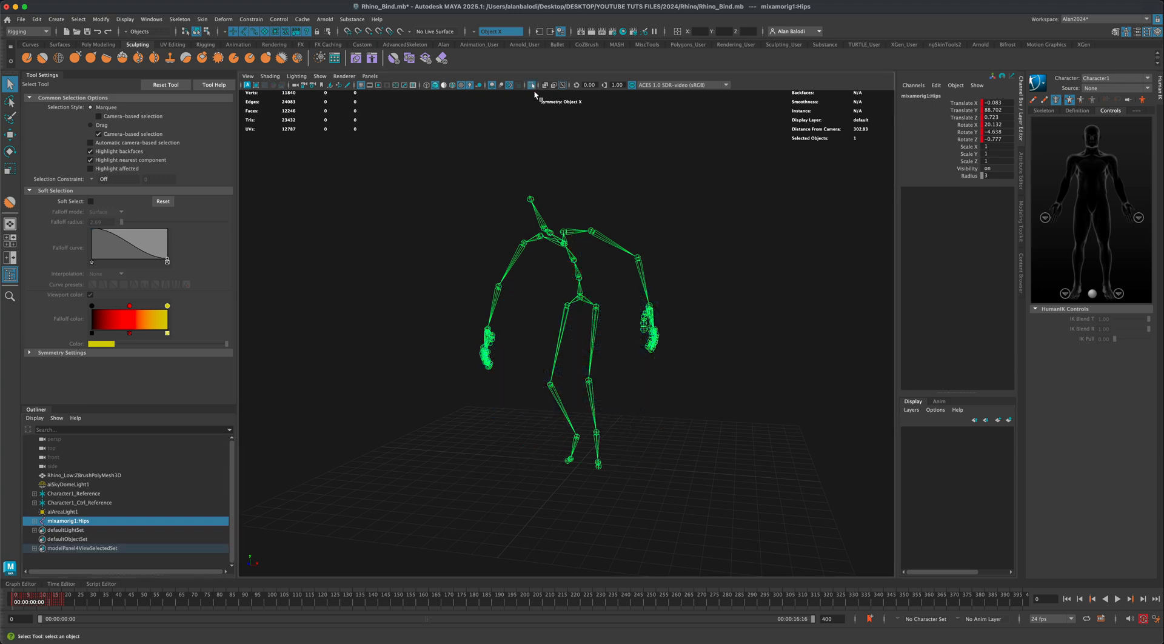
{"action": "left_click", "coordinate": [1117, 599]}
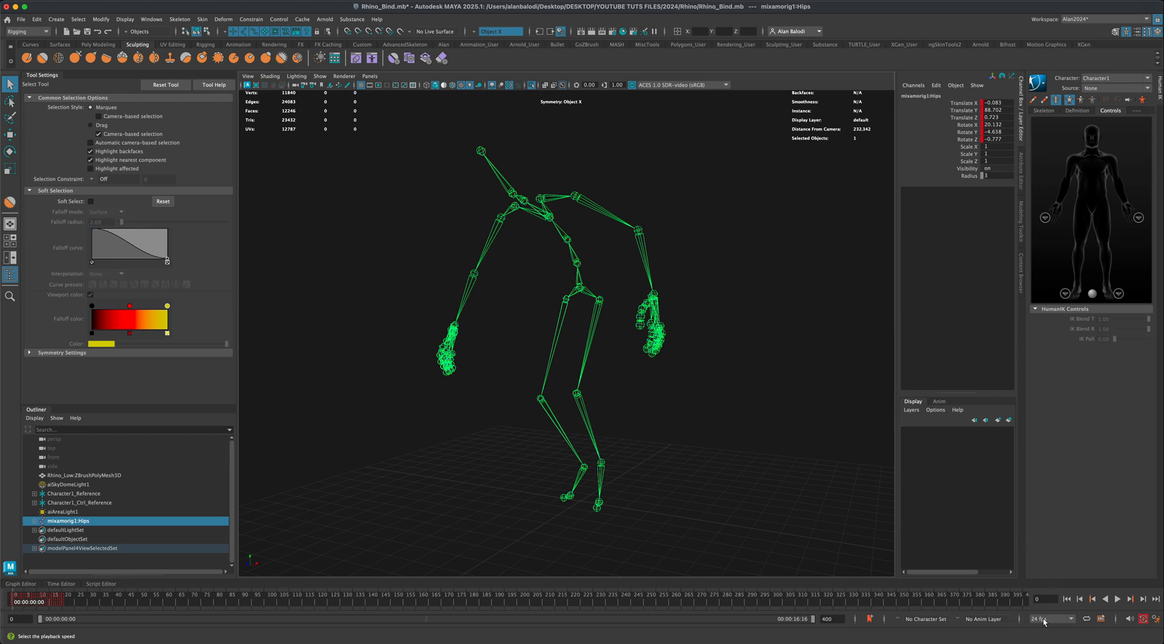
- Change the playback rate from 24 to 30 fps and end the range at frame 26
{"action": "left_click", "coordinate": [1047, 619]}
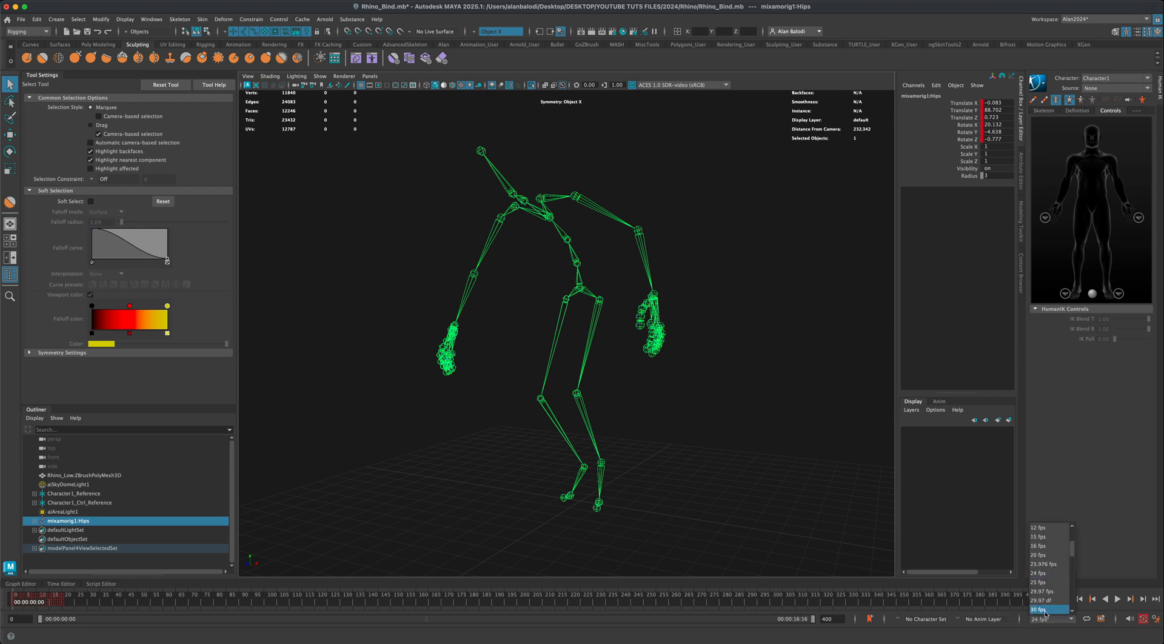
{"action": "left_click", "coordinate": [1043, 619]}
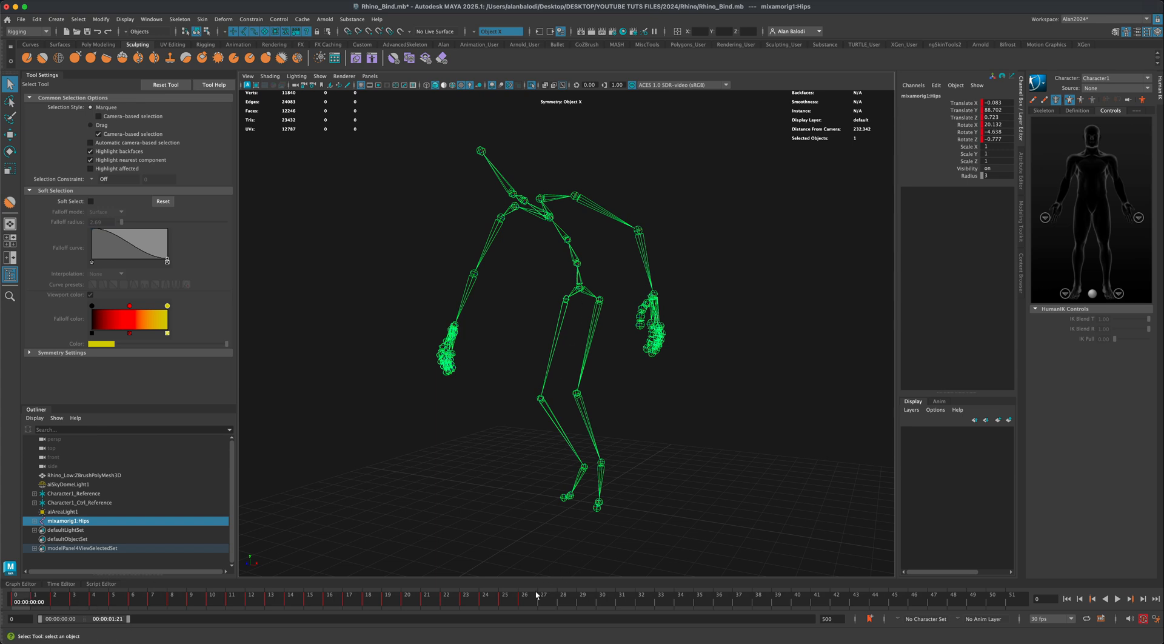
{"action": "left_click", "coordinate": [523, 595]}
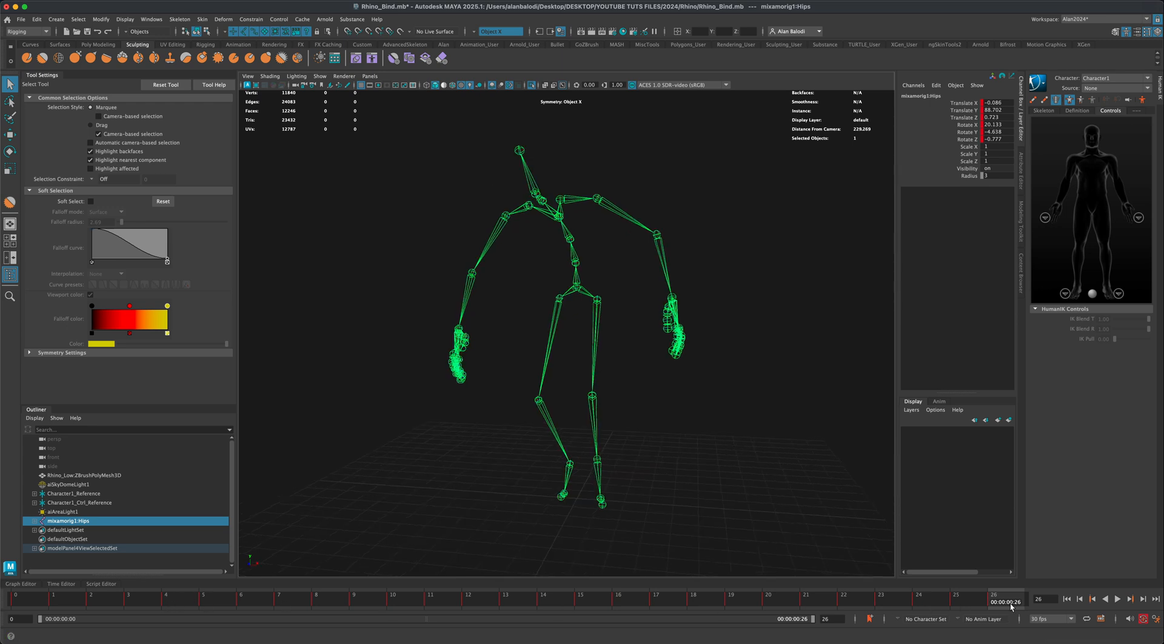
{"action": "mouse_move", "coordinate": [1127, 607]}
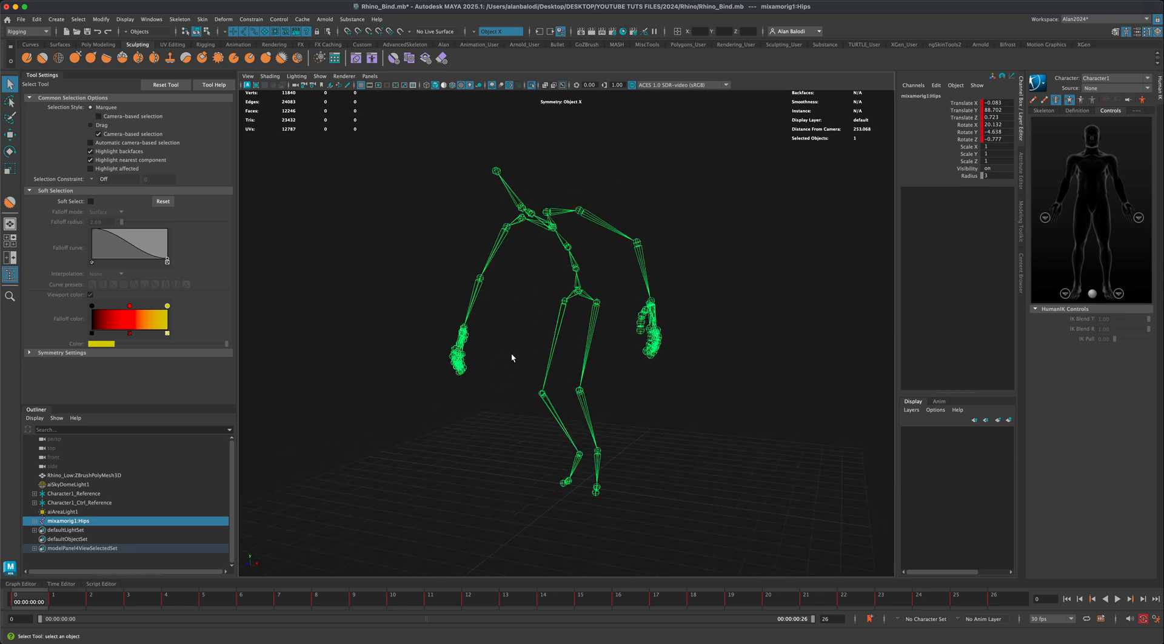
{"action": "left_click_drag", "start_coordinate": [513, 358], "coordinate": [713, 369]}
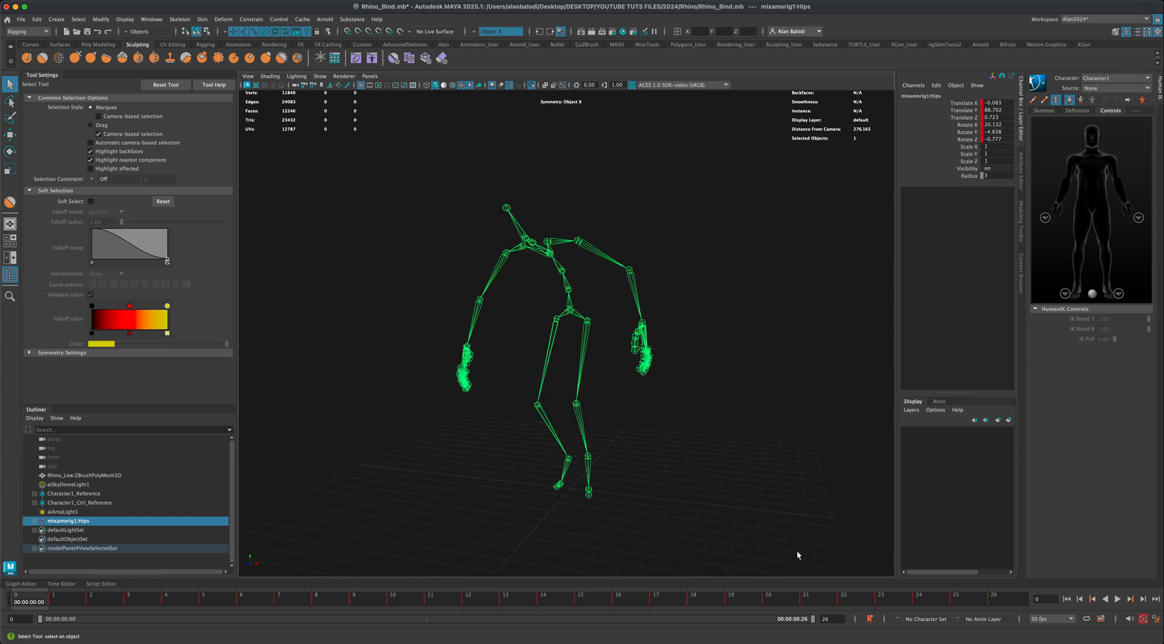
{"action": "mouse_move", "coordinate": [44, 613]}
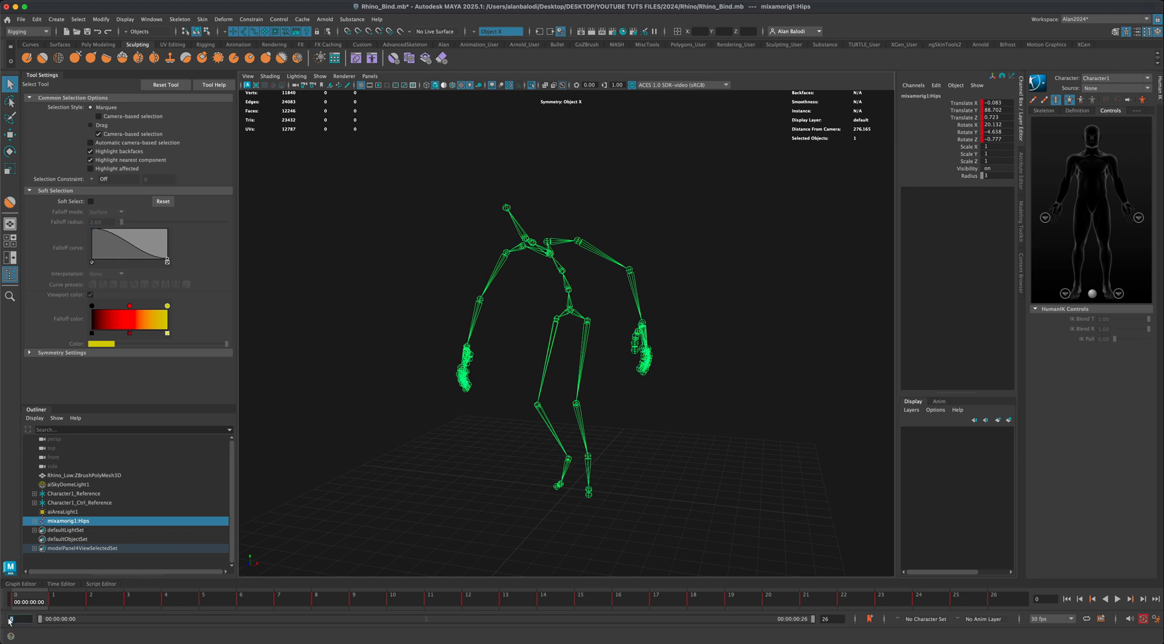
{"action": "mouse_move", "coordinate": [29, 633]}
{"action": "type", "text": "-1"}
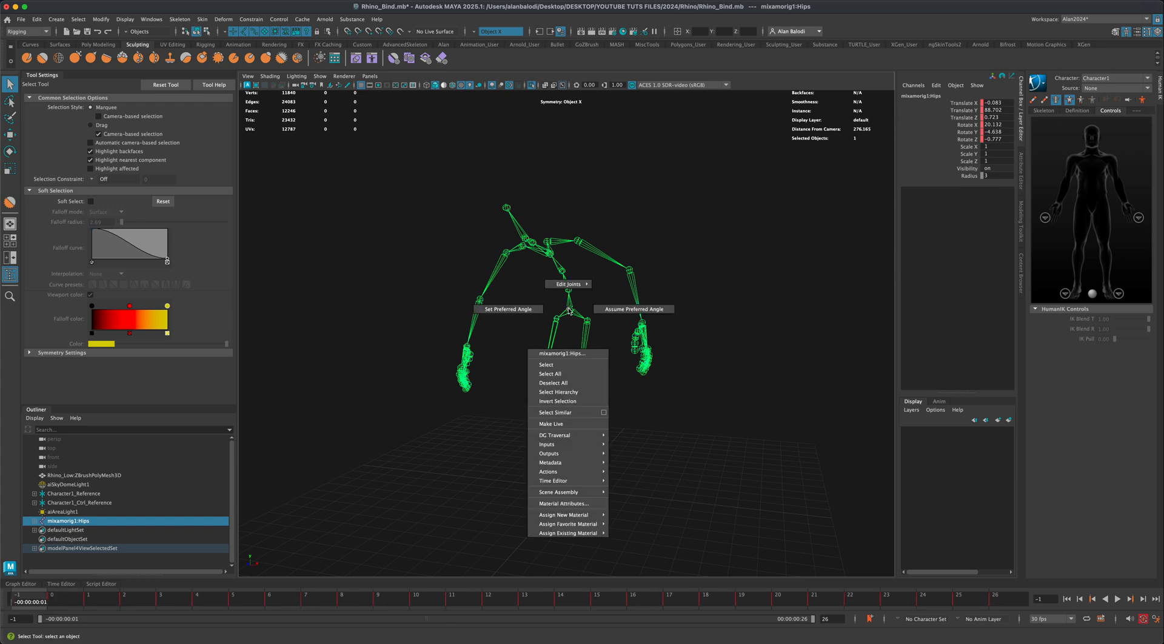
{"action": "mouse_move", "coordinate": [558, 393]}
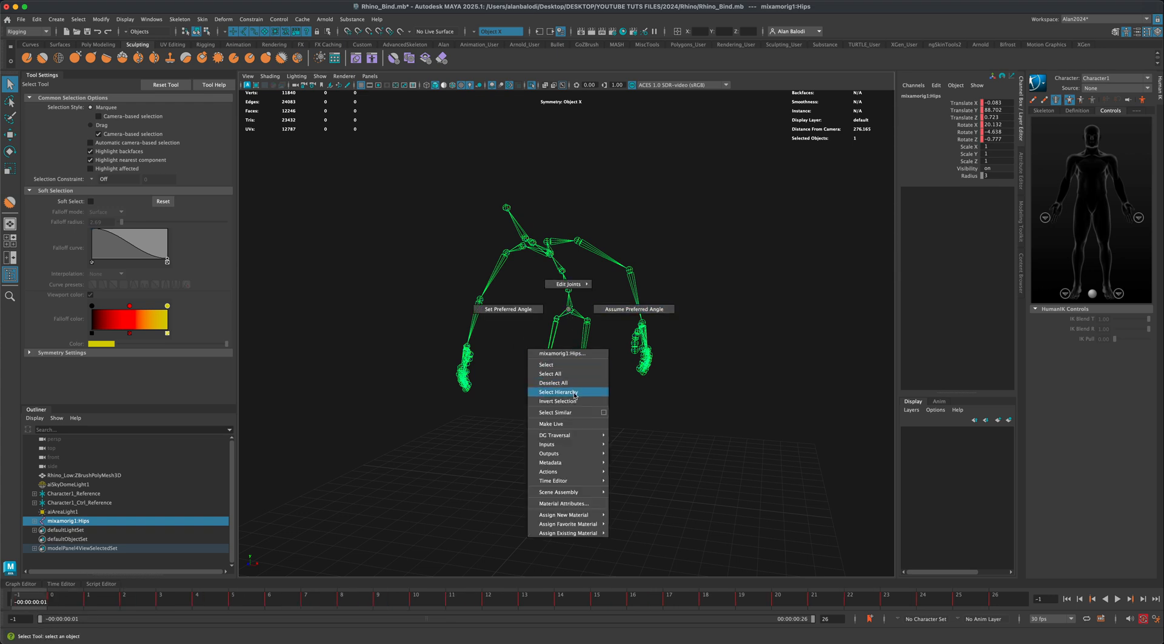
- Select the entire mixamorig1:Hips joint hierarchy at frame -1 for the T-pose key
{"action": "left_click", "coordinate": [557, 392]}
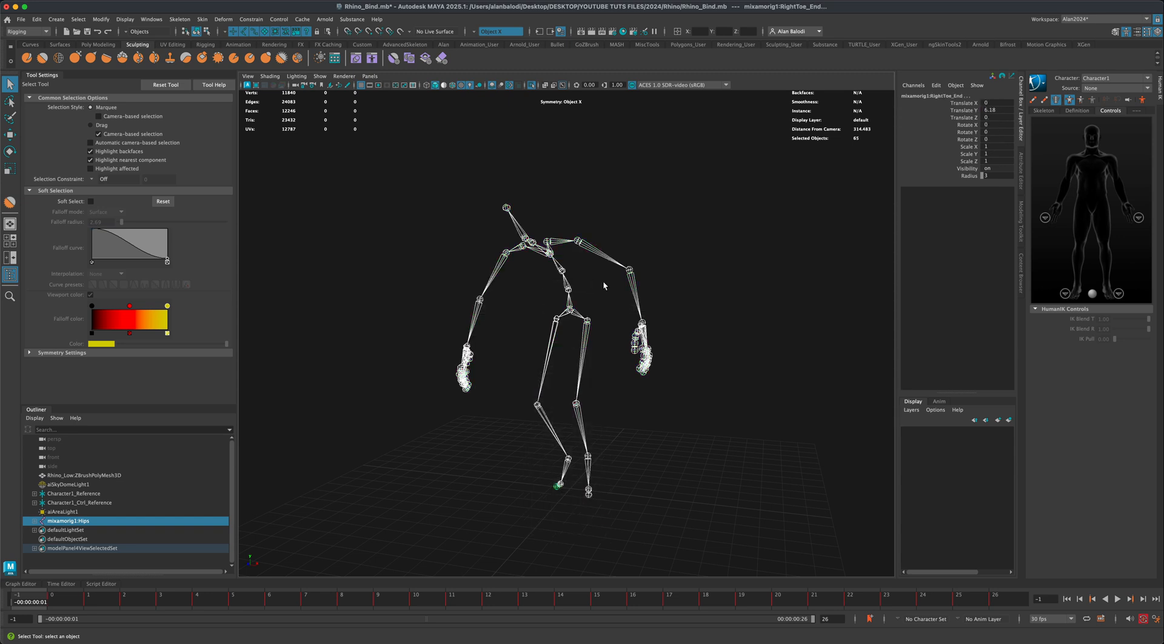
{"action": "mouse_move", "coordinate": [447, 498]}
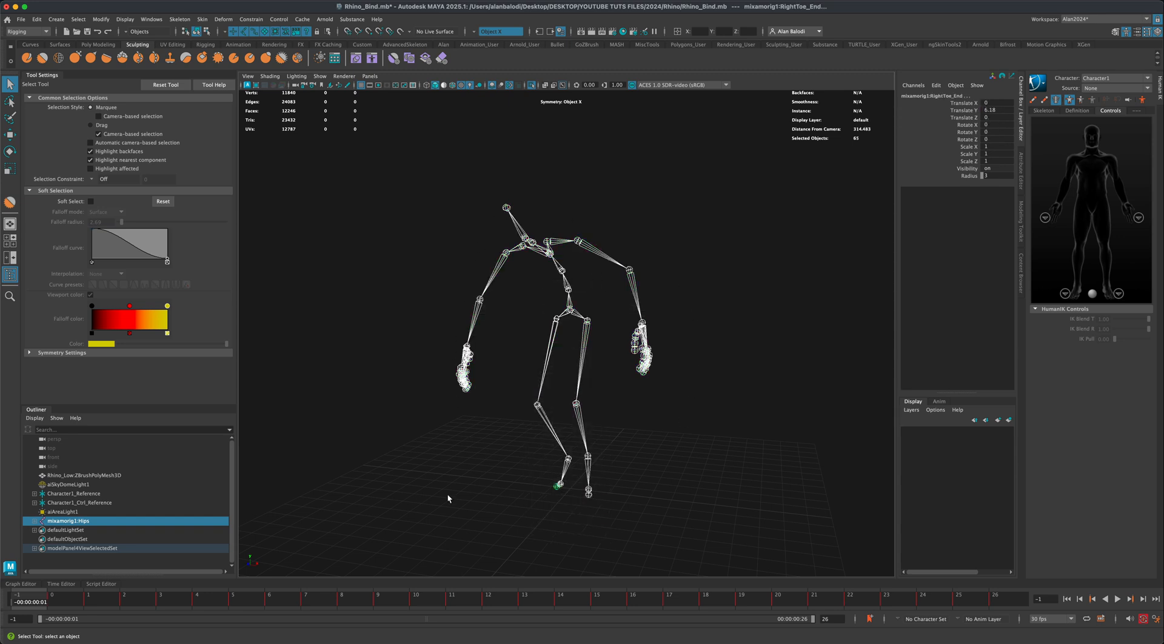
{"action": "mouse_move", "coordinate": [447, 503]}
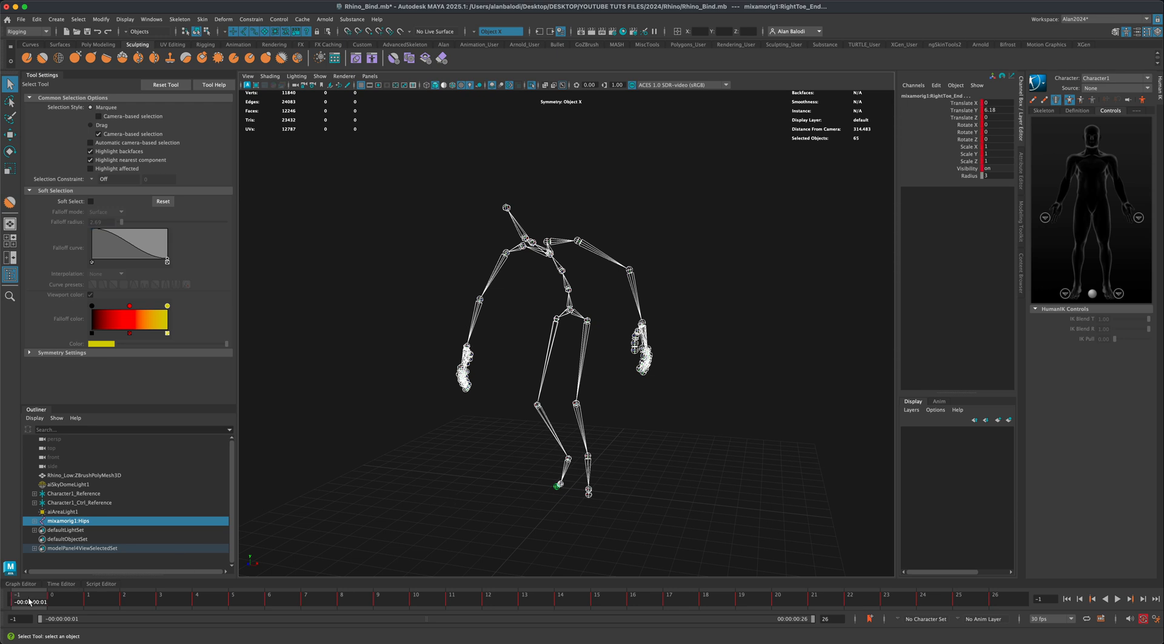
{"action": "mouse_move", "coordinate": [998, 145]}
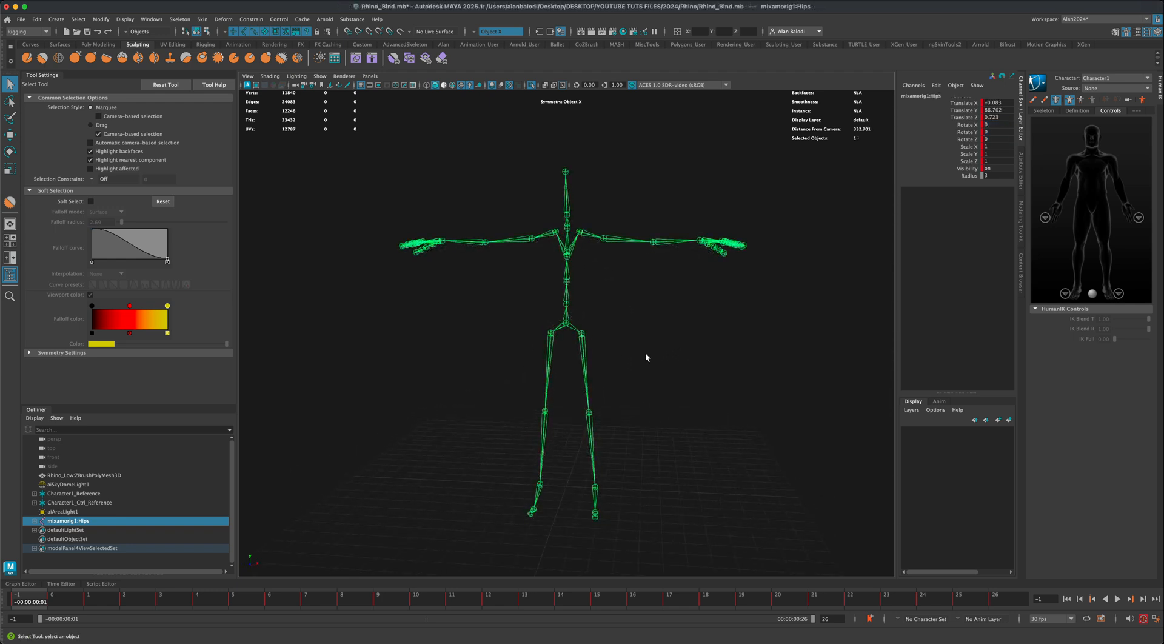
- Create Character2's HumanIK definition by loading the HIK template with prefix mixamorig1
{"action": "left_click_drag", "start_coordinate": [646, 357], "coordinate": [620, 343]}
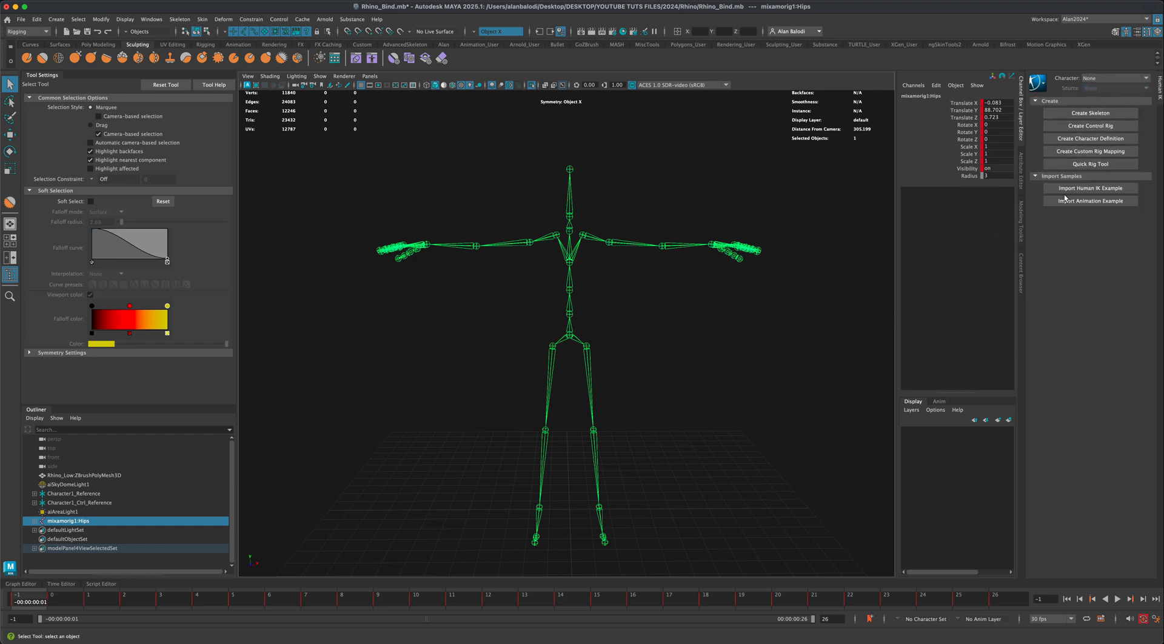
{"action": "left_click", "coordinate": [1091, 138]}
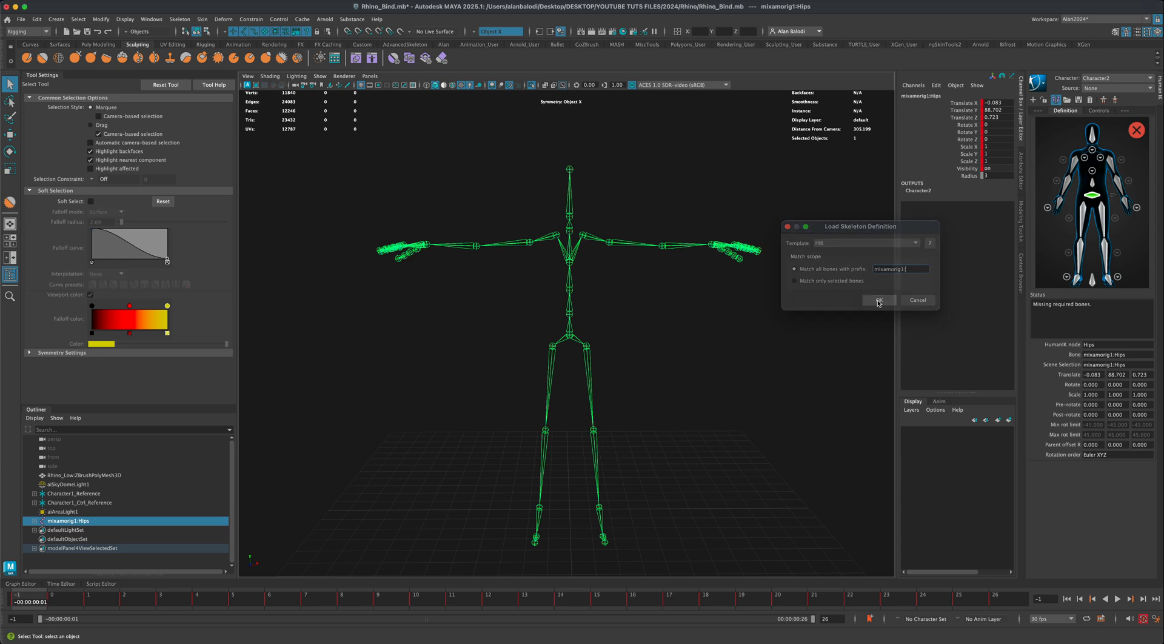
{"action": "left_click", "coordinate": [879, 300]}
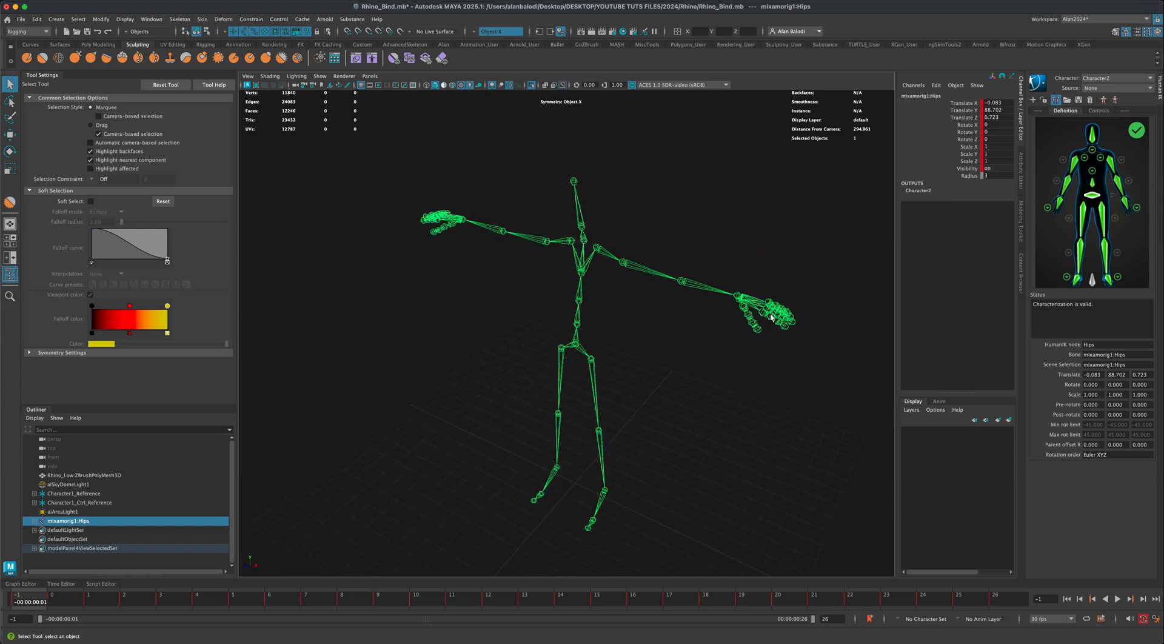
{"action": "left_click_drag", "start_coordinate": [772, 312], "coordinate": [728, 401]}
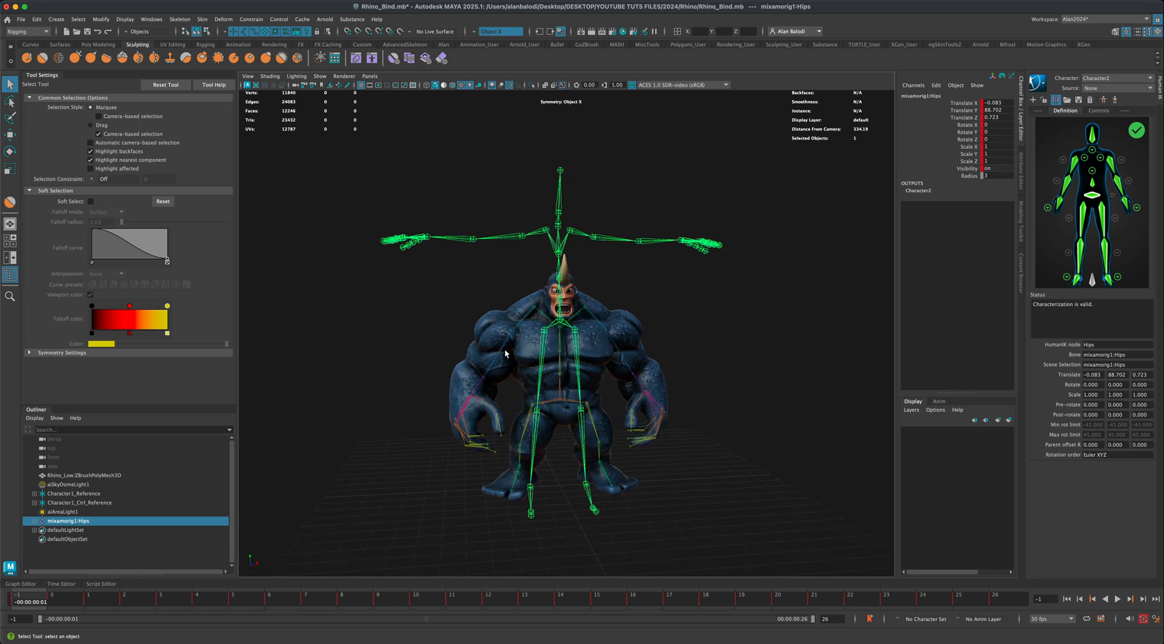
- Frame the view closer on the Mixamo skeleton overlapping the rhino
{"action": "left_click_drag", "start_coordinate": [505, 353], "coordinate": [720, 323]}
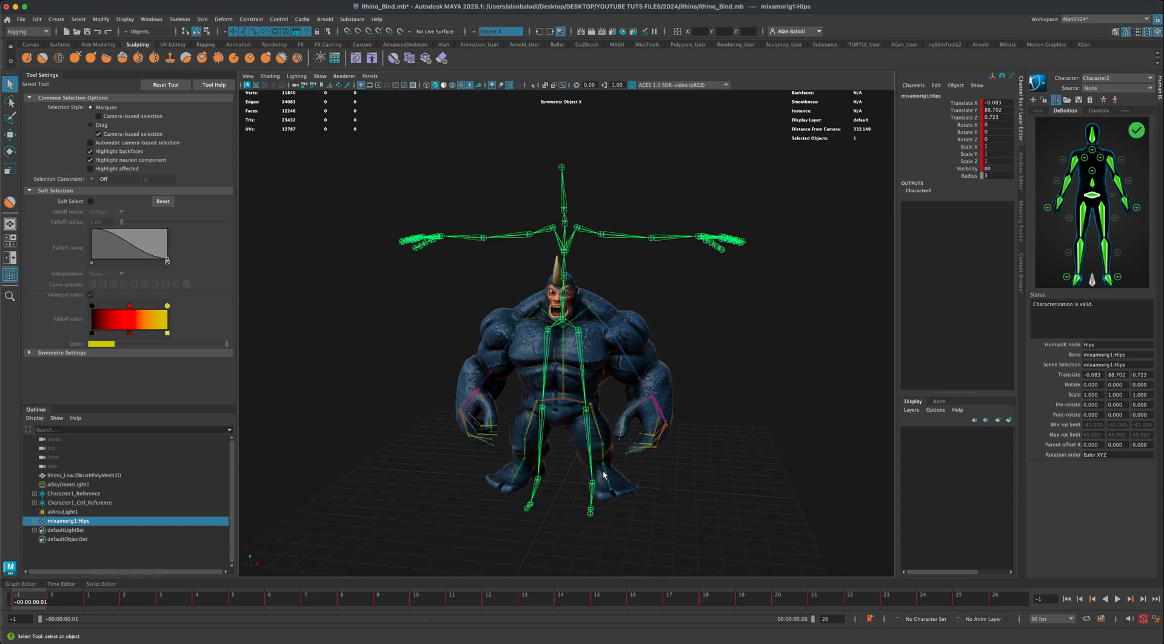
{"action": "mouse_move", "coordinate": [543, 494]}
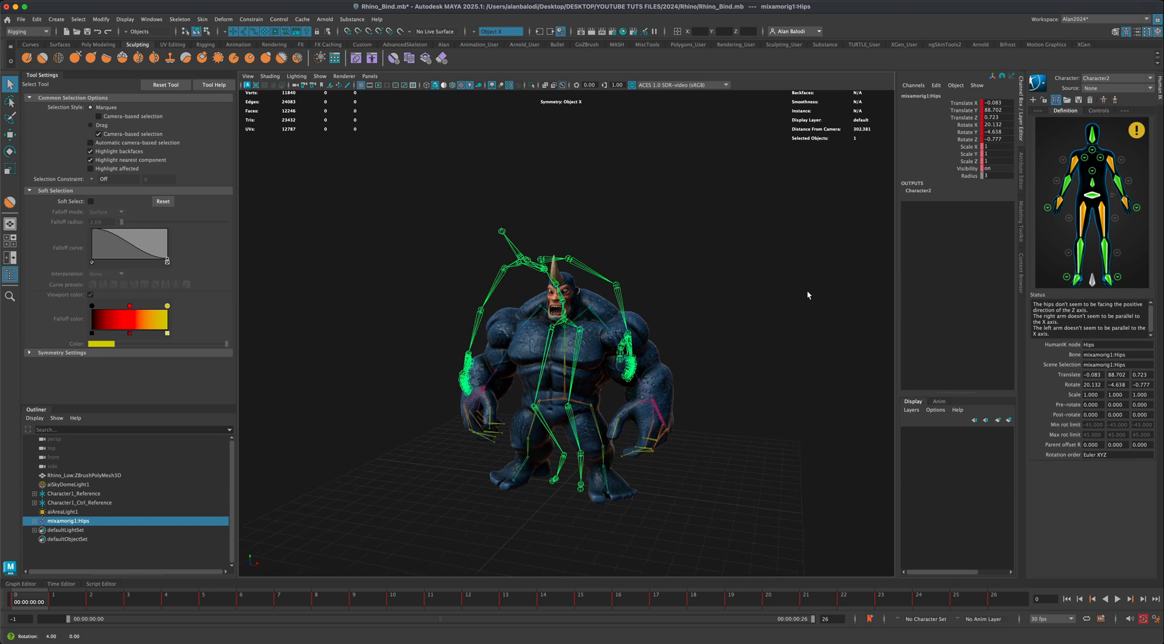
- Rename Character1 to Rhino and set its HumanIK source to Character2
{"action": "left_click", "coordinate": [1111, 109]}
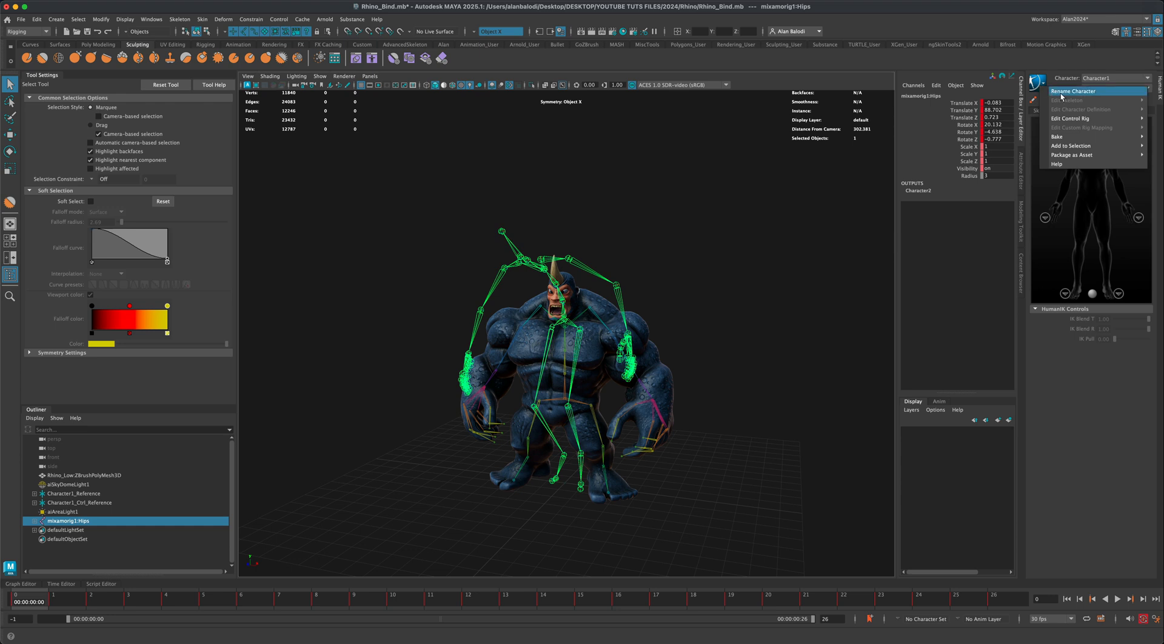
{"action": "left_click", "coordinate": [1072, 90]}
{"action": "type", "text": "Rhino"}
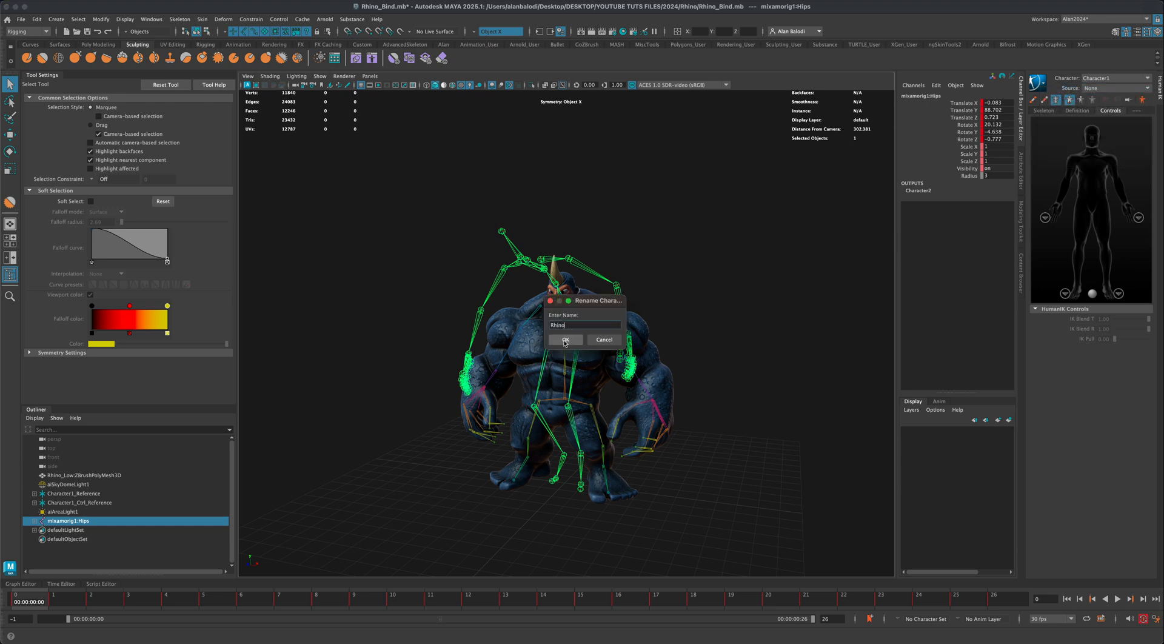
{"action": "left_click", "coordinate": [565, 340]}
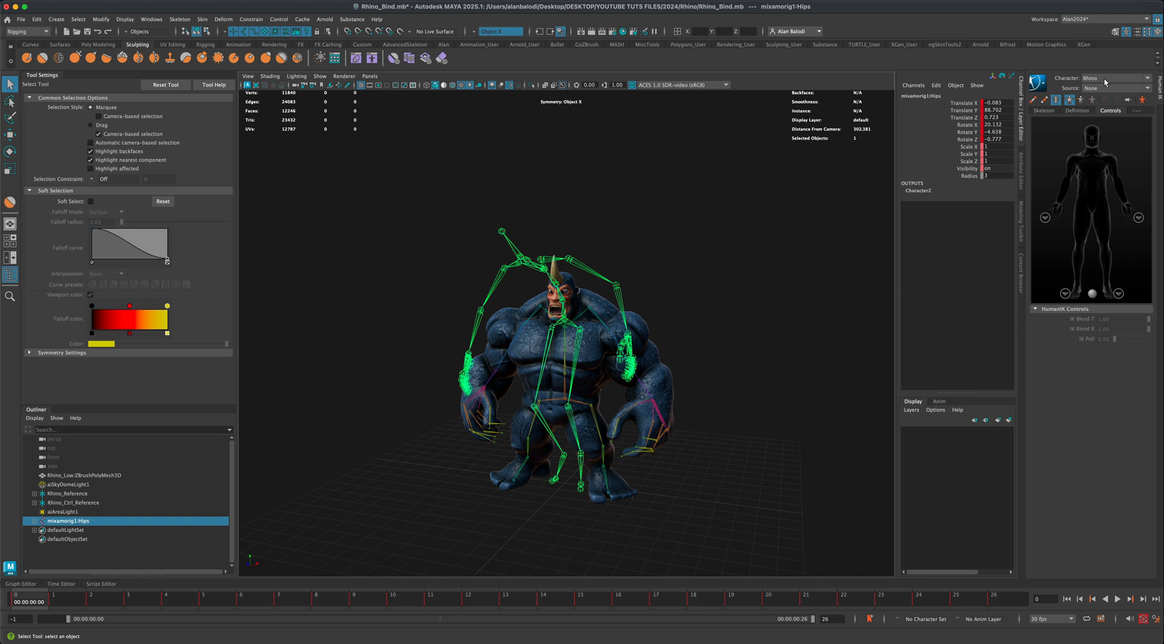
{"action": "left_click", "coordinate": [1114, 88]}
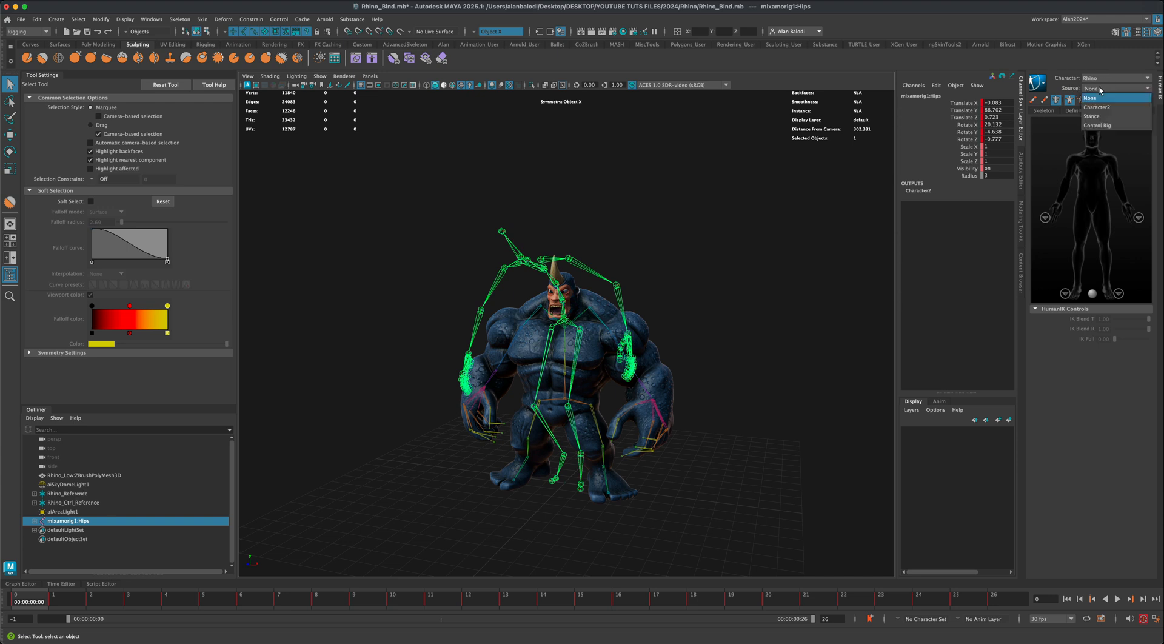
{"action": "left_click", "coordinate": [1098, 106]}
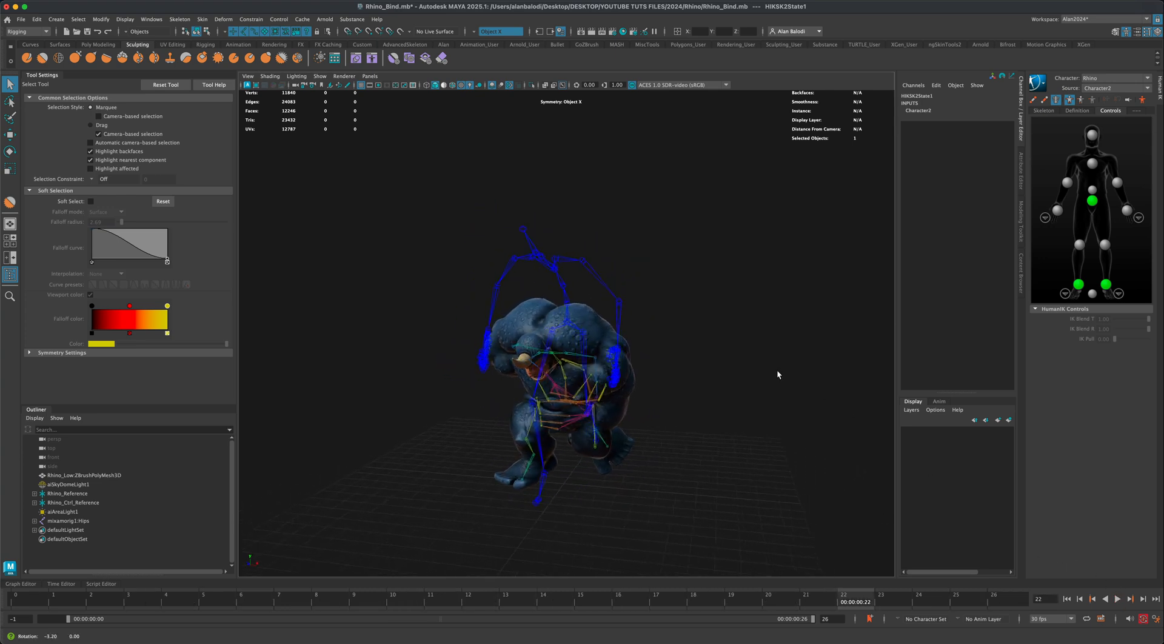
- Set Rhino's HumanIK source back to Stance and select mixamorig1:Hips to hide it
{"action": "left_click", "coordinate": [1144, 89]}
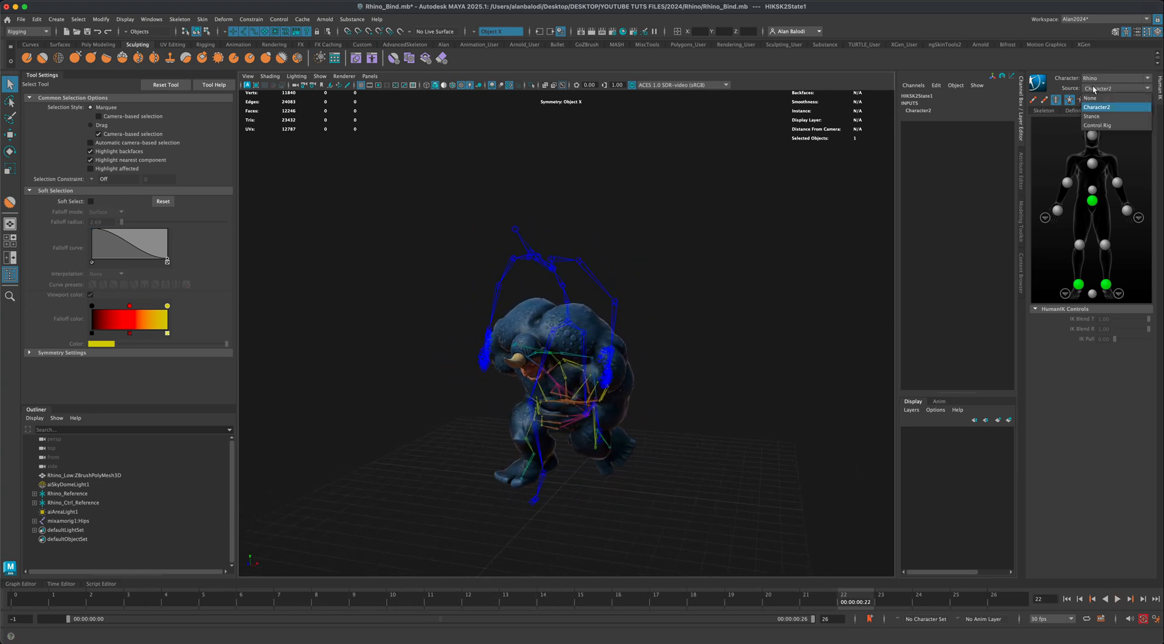
{"action": "left_click", "coordinate": [1099, 88]}
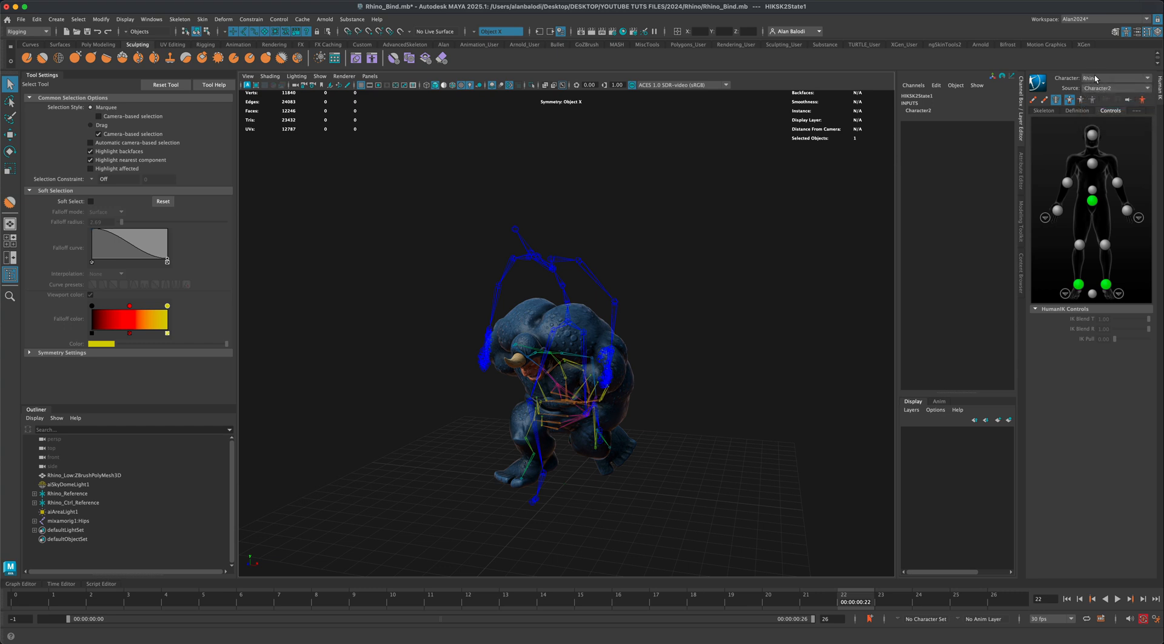
{"action": "left_click", "coordinate": [1114, 88]}
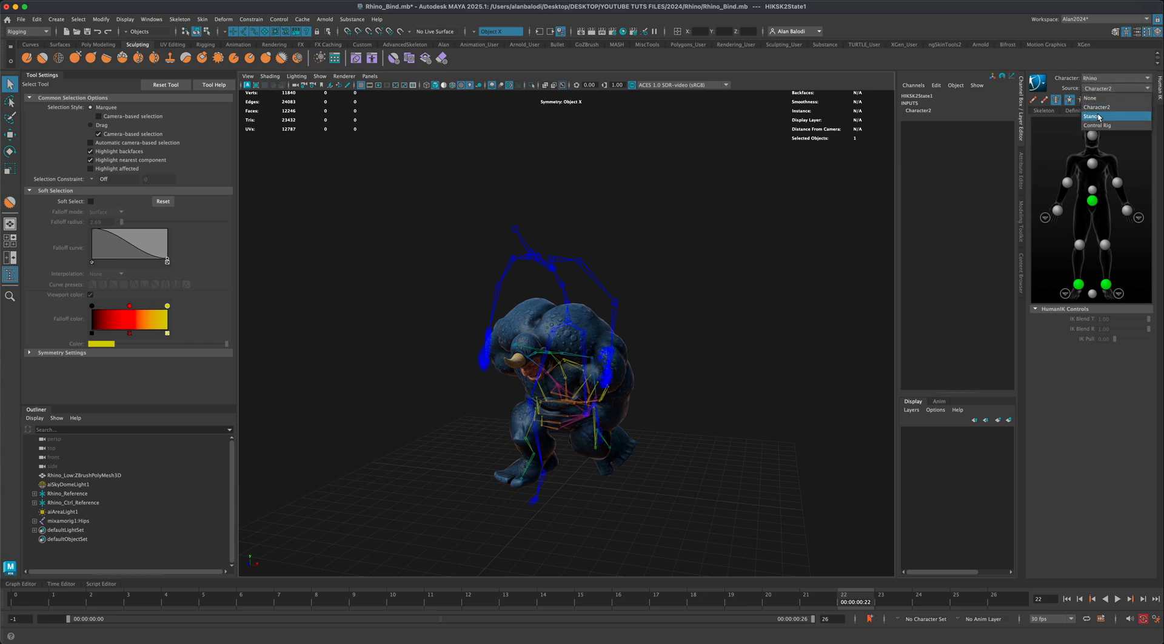
{"action": "left_click", "coordinate": [1098, 115]}
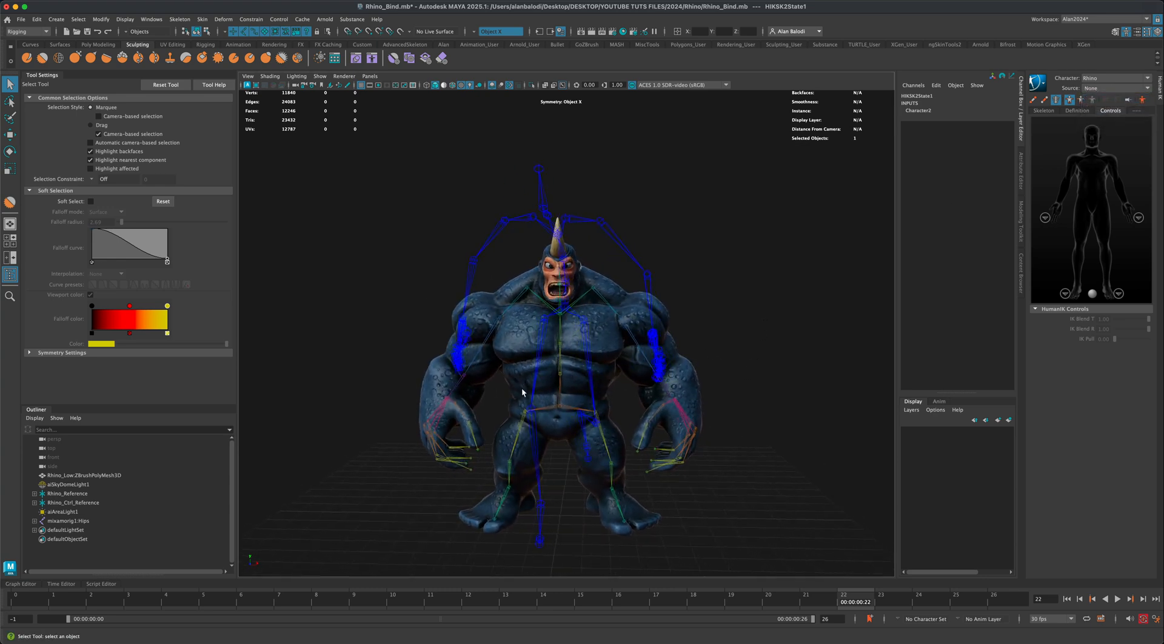
{"action": "left_click", "coordinate": [69, 521]}
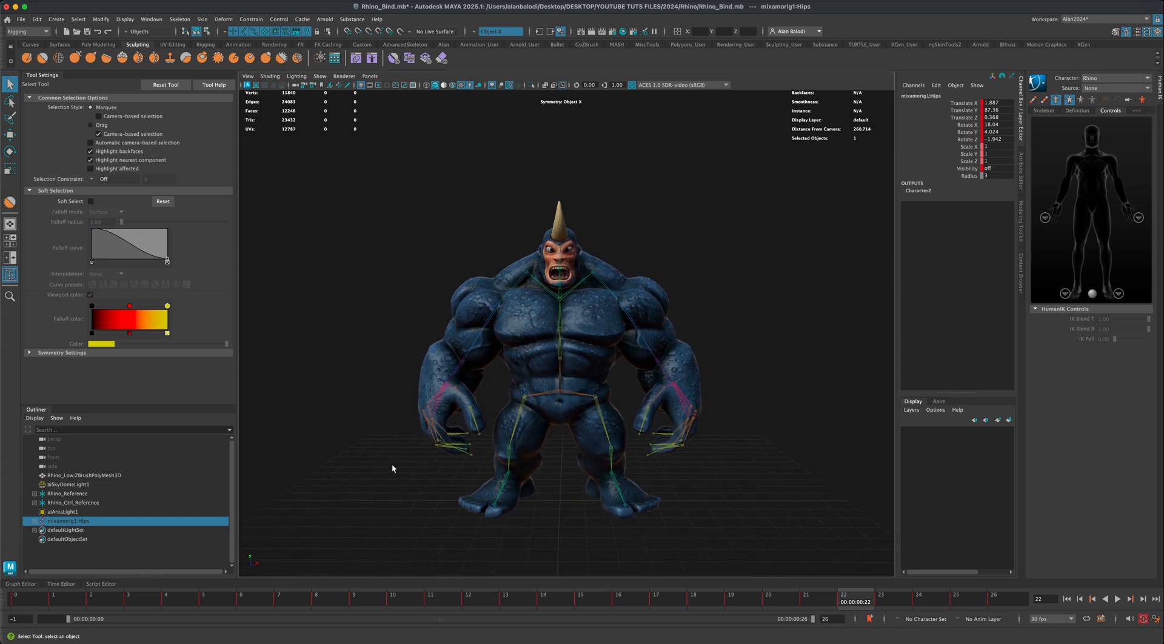
{"action": "mouse_move", "coordinate": [560, 373]}
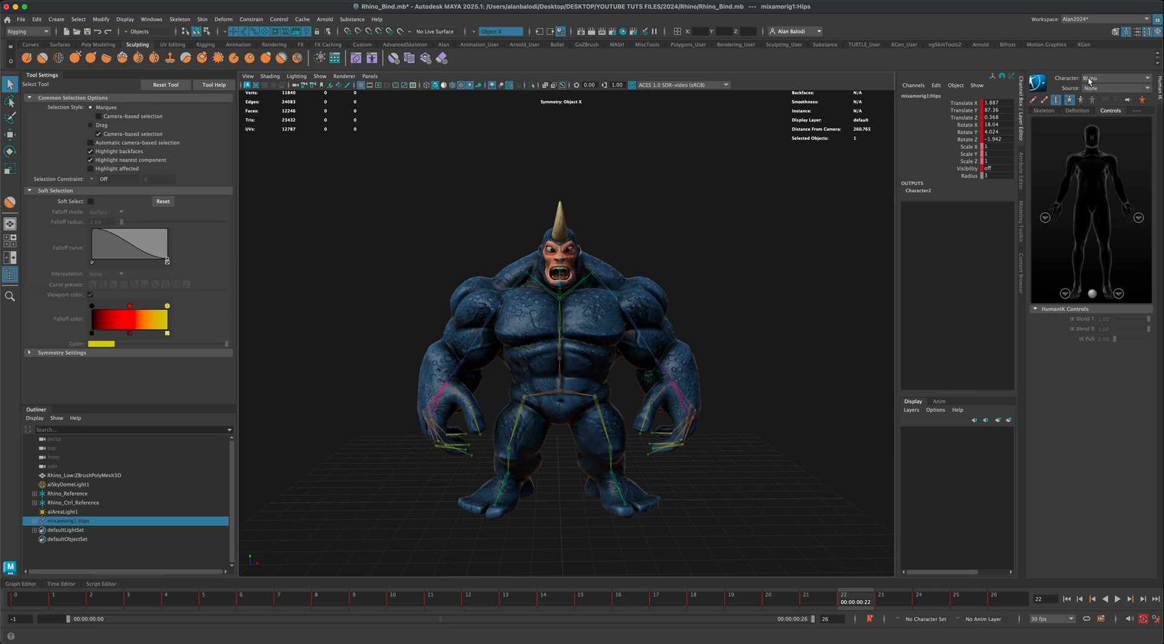
{"action": "mouse_move", "coordinate": [1077, 113]}
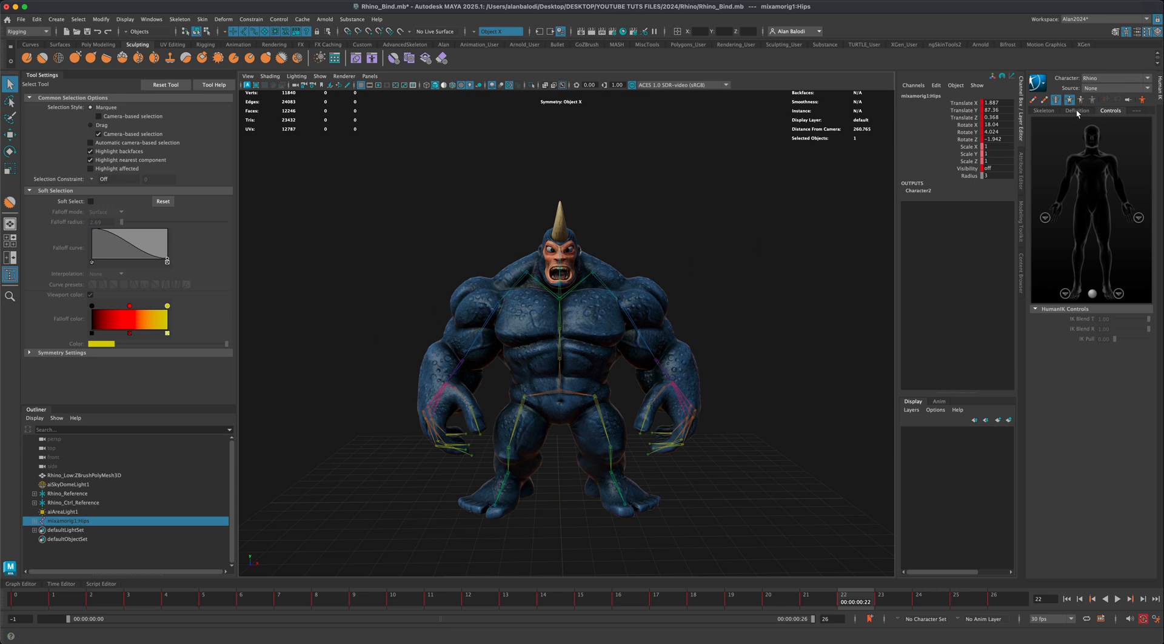
- Unlock the Rhino definition on the Definition tab, confirming deletion of its control rig
{"action": "left_click", "coordinate": [1078, 111]}
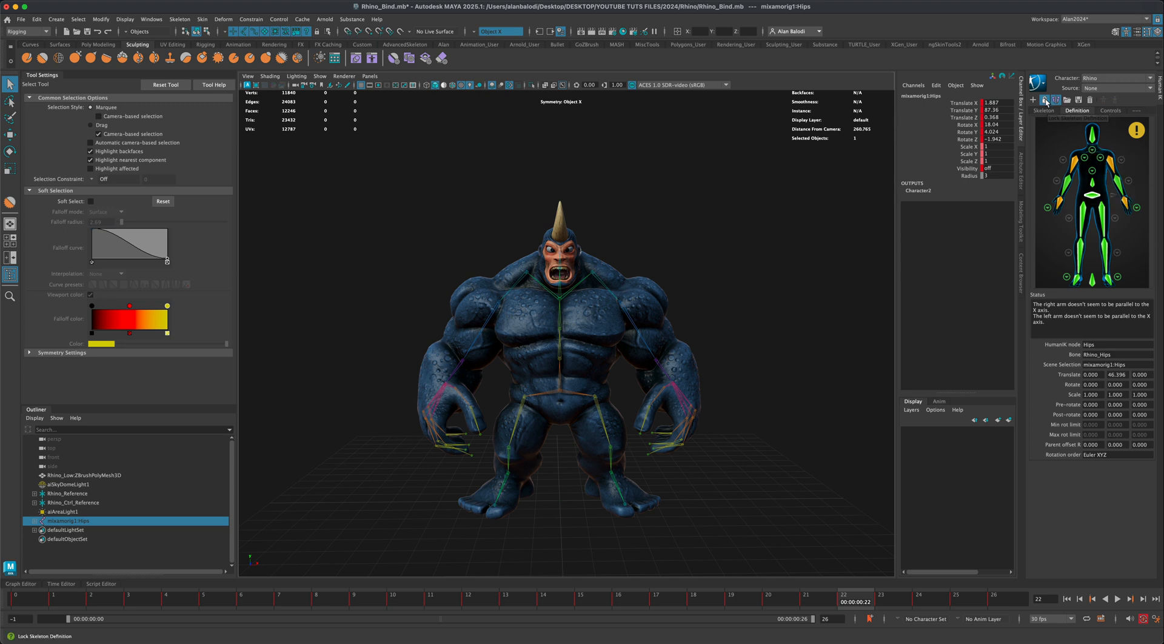
{"action": "left_click", "coordinate": [1043, 99]}
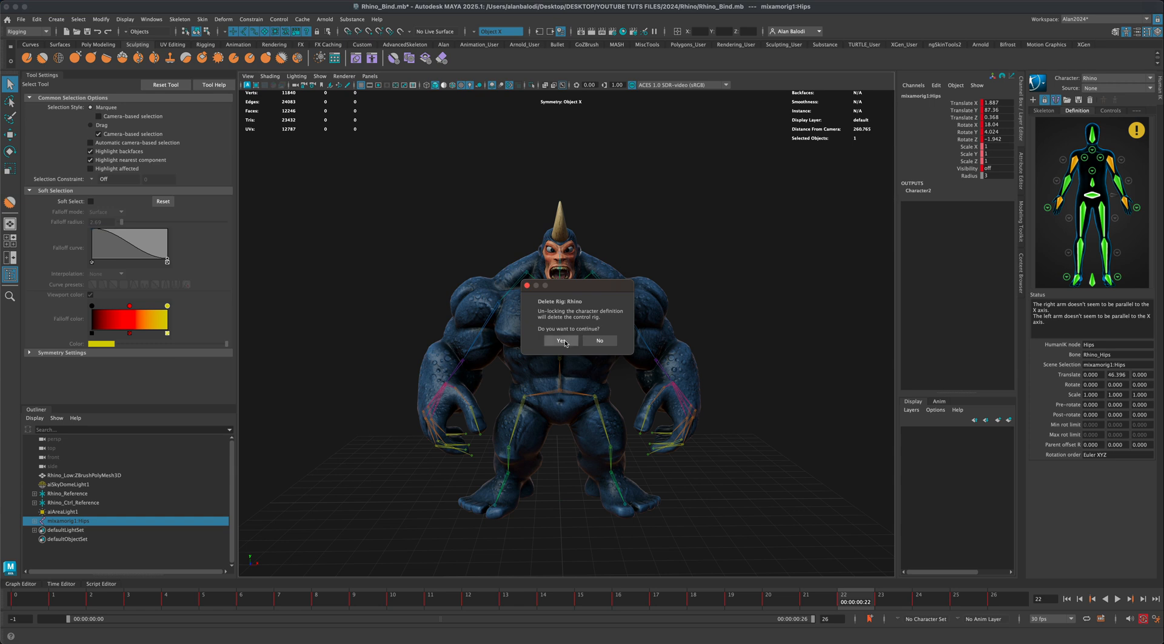
{"action": "left_click", "coordinate": [560, 341]}
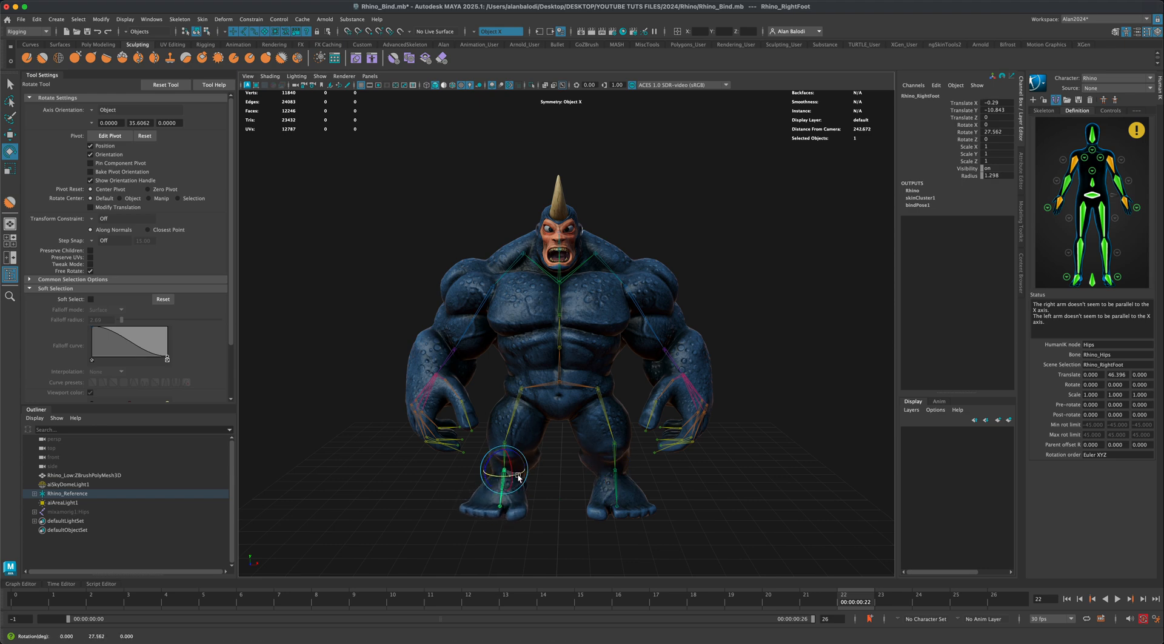
- Rotate the Rhino_Neck joint to about -25 on Rotate X to tilt the head
{"action": "left_click_drag", "start_coordinate": [520, 479], "coordinate": [671, 392]}
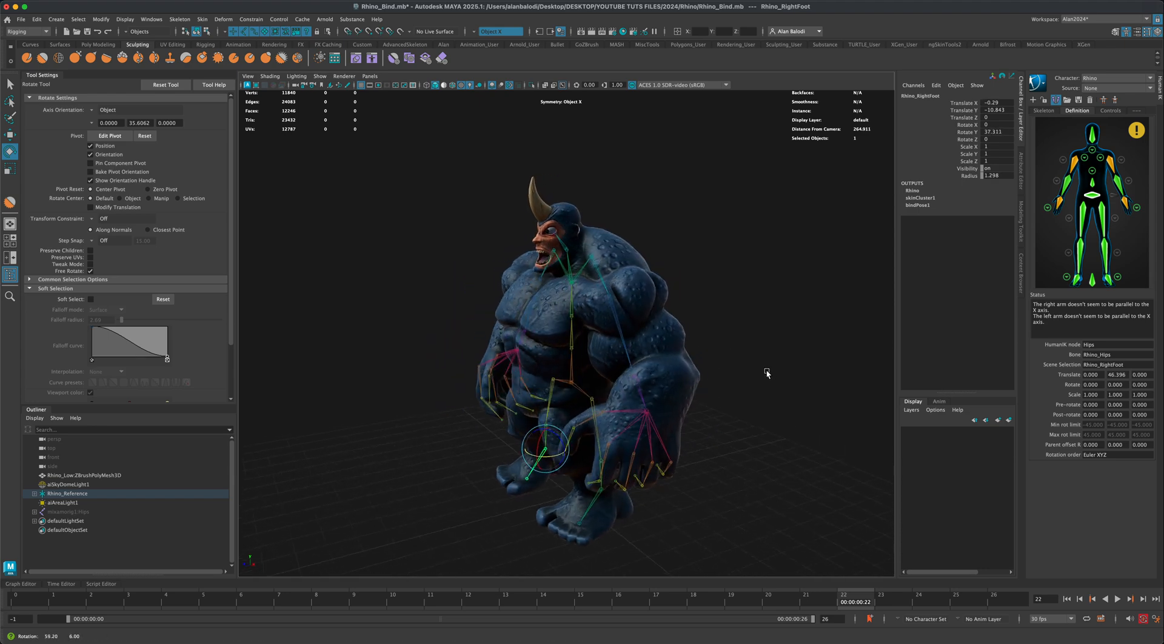
{"action": "left_click_drag", "start_coordinate": [767, 373], "coordinate": [837, 370]}
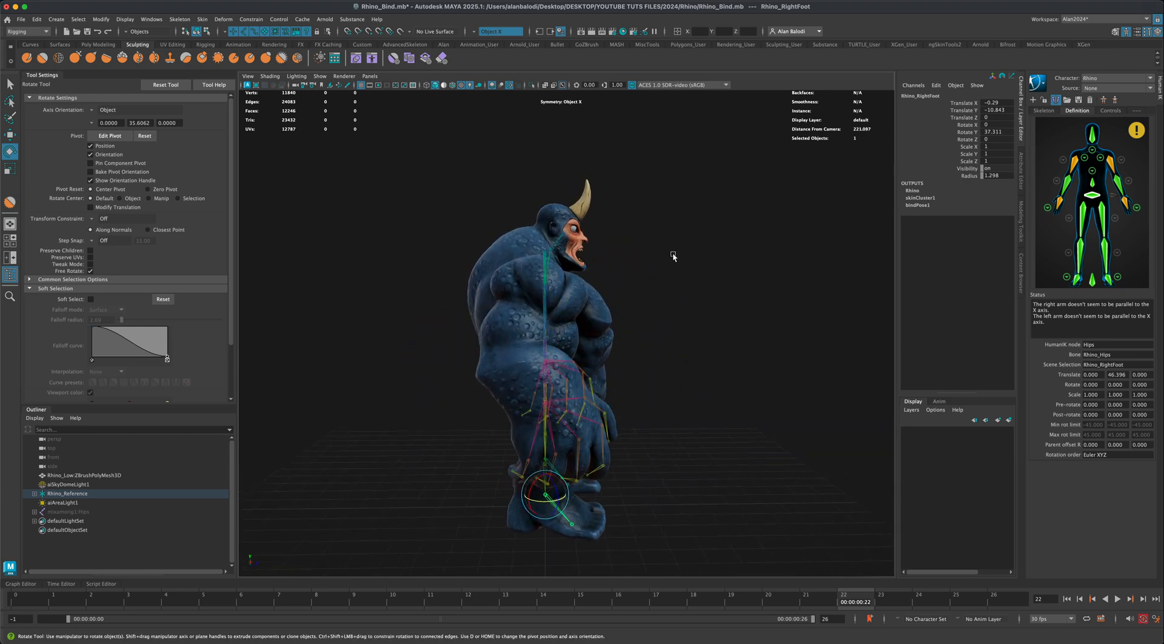
{"action": "mouse_move", "coordinate": [555, 245]}
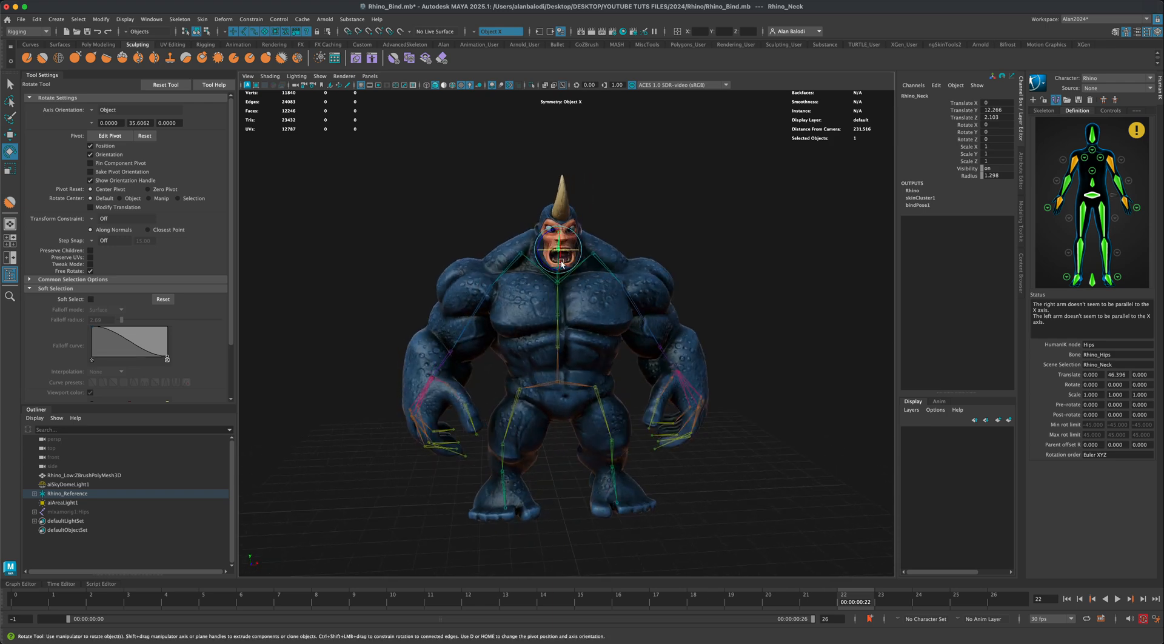
{"action": "left_click_drag", "start_coordinate": [560, 256], "coordinate": [698, 294]}
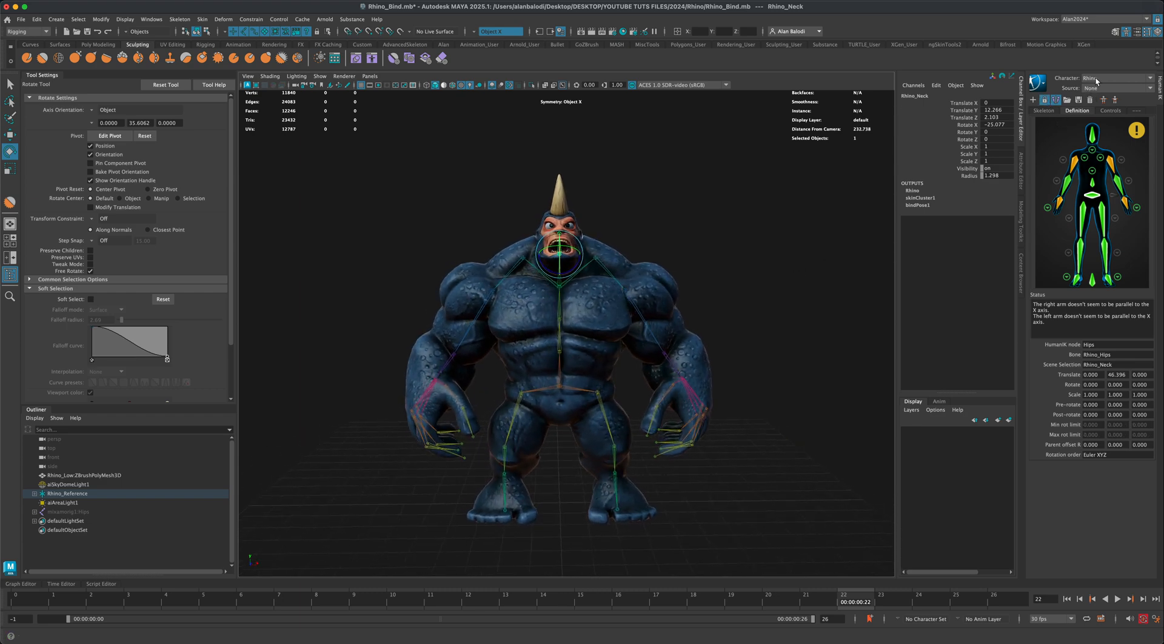
- Preview Rhino driven by Character2, then set its HumanIK source back to Stance
{"action": "left_click", "coordinate": [1114, 89]}
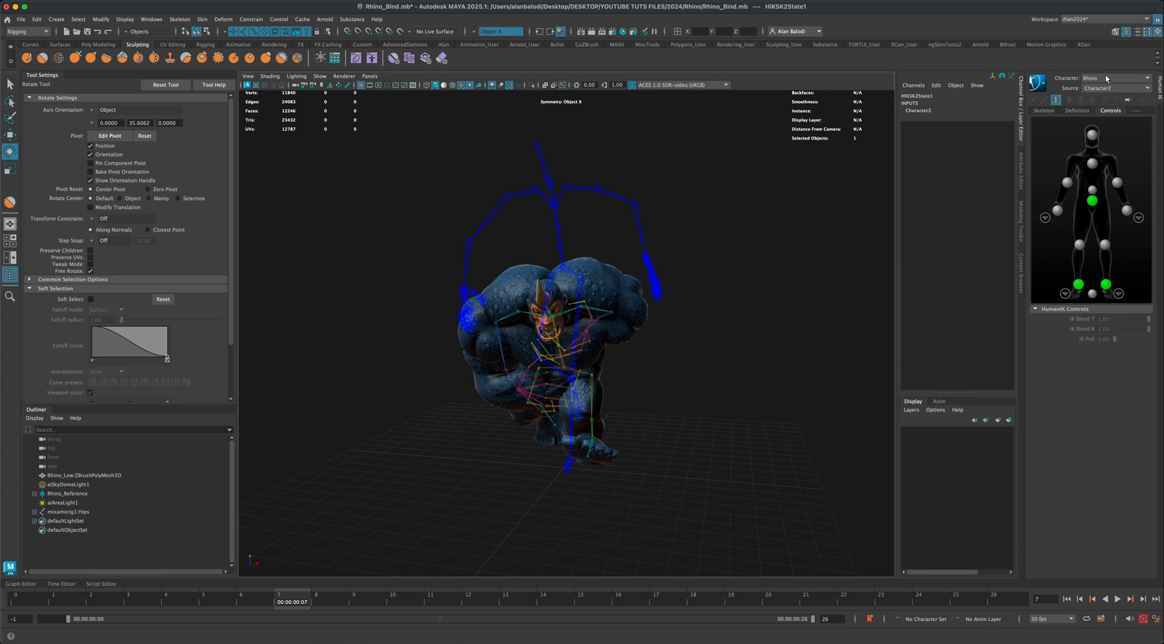
{"action": "left_click", "coordinate": [1114, 88]}
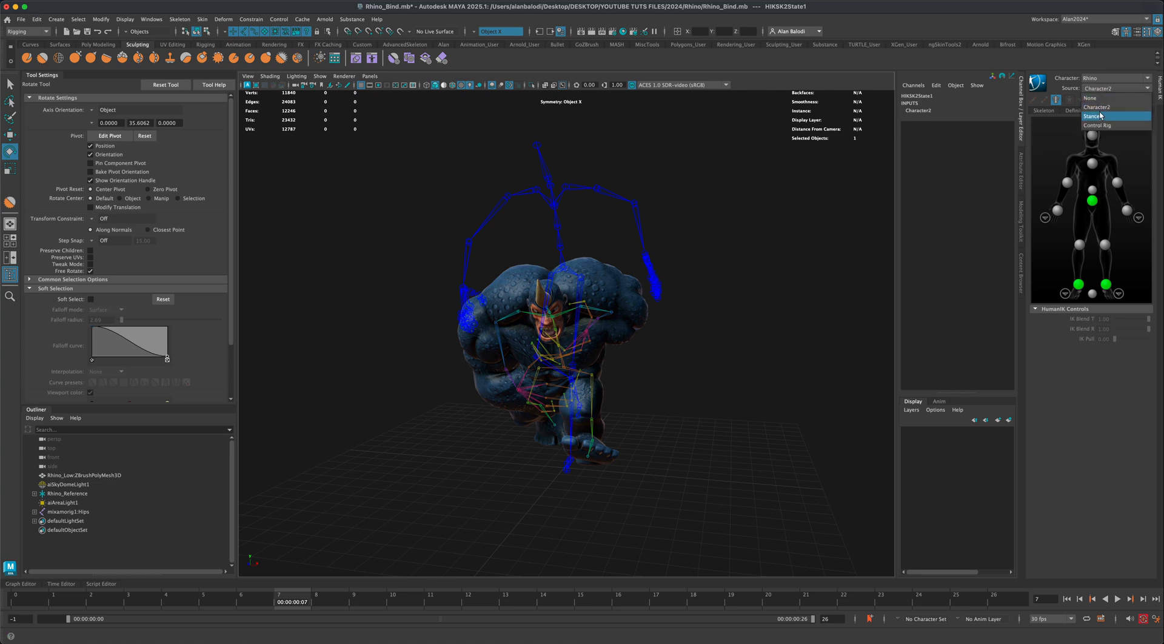
{"action": "left_click", "coordinate": [1093, 116]}
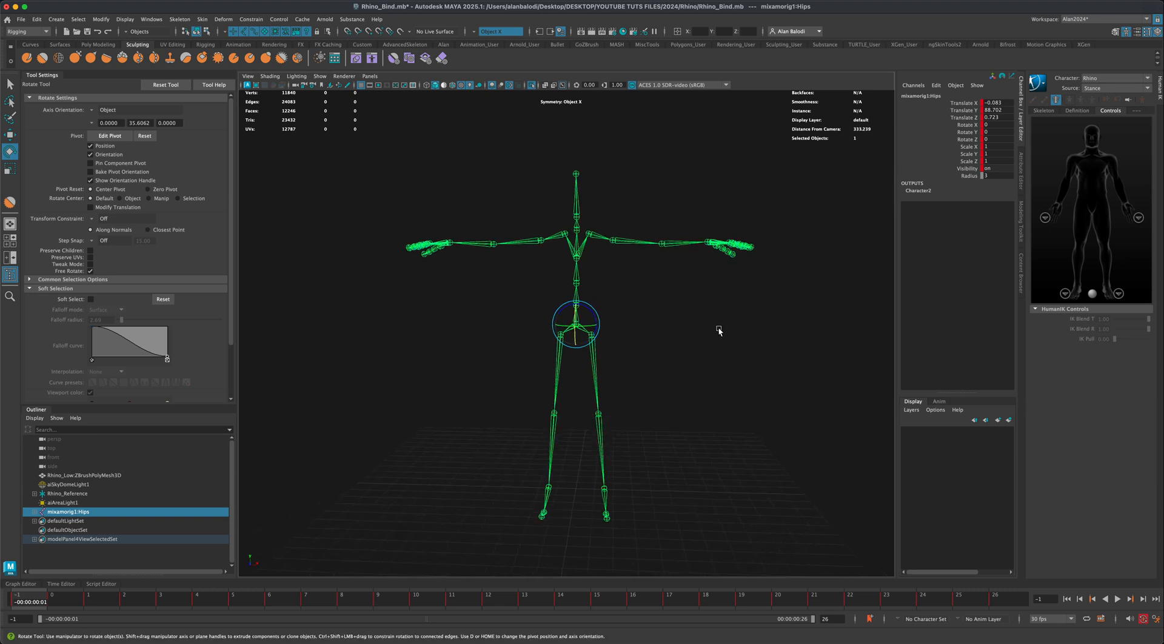
- View Character2's HumanIK definition with the skeleton isolated, then turn off Isolate Select
{"action": "left_click", "coordinate": [1114, 78]}
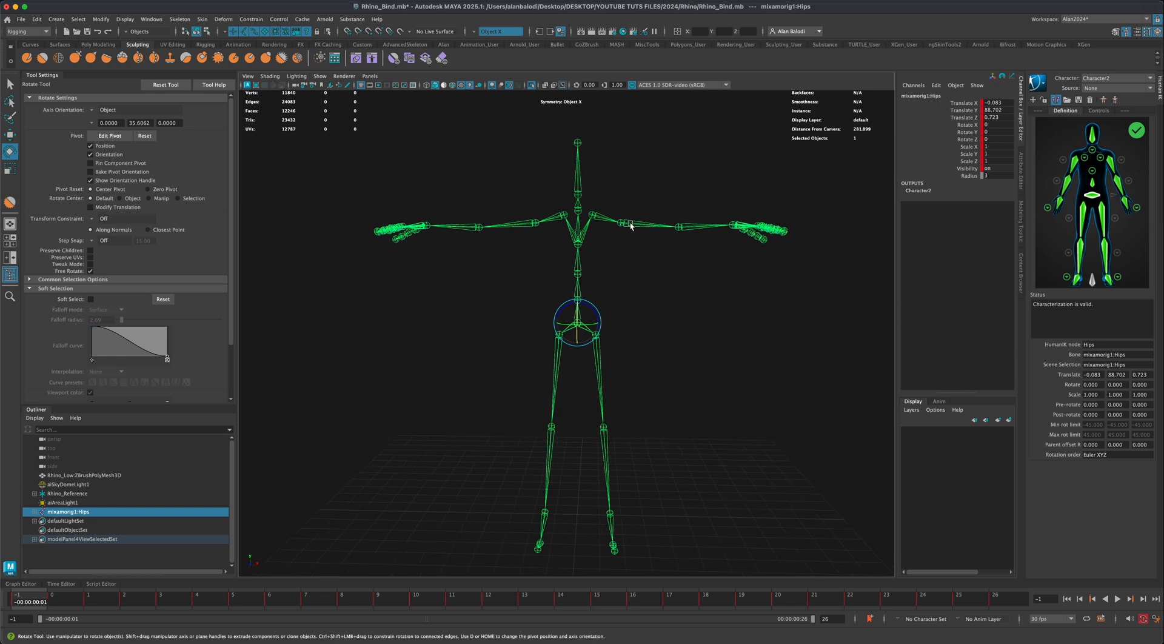
{"action": "left_click", "coordinate": [530, 221]}
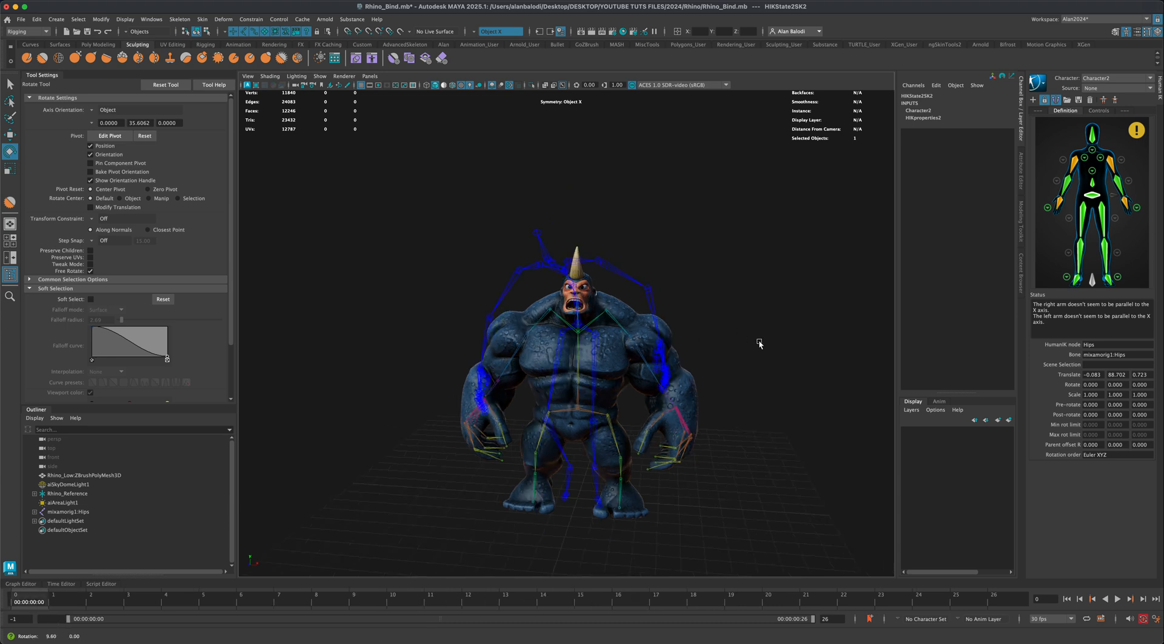
- Set Rhino's source to Character2, hide viewport joints, and orbit to inspect the rhino
{"action": "left_click", "coordinate": [1118, 79]}
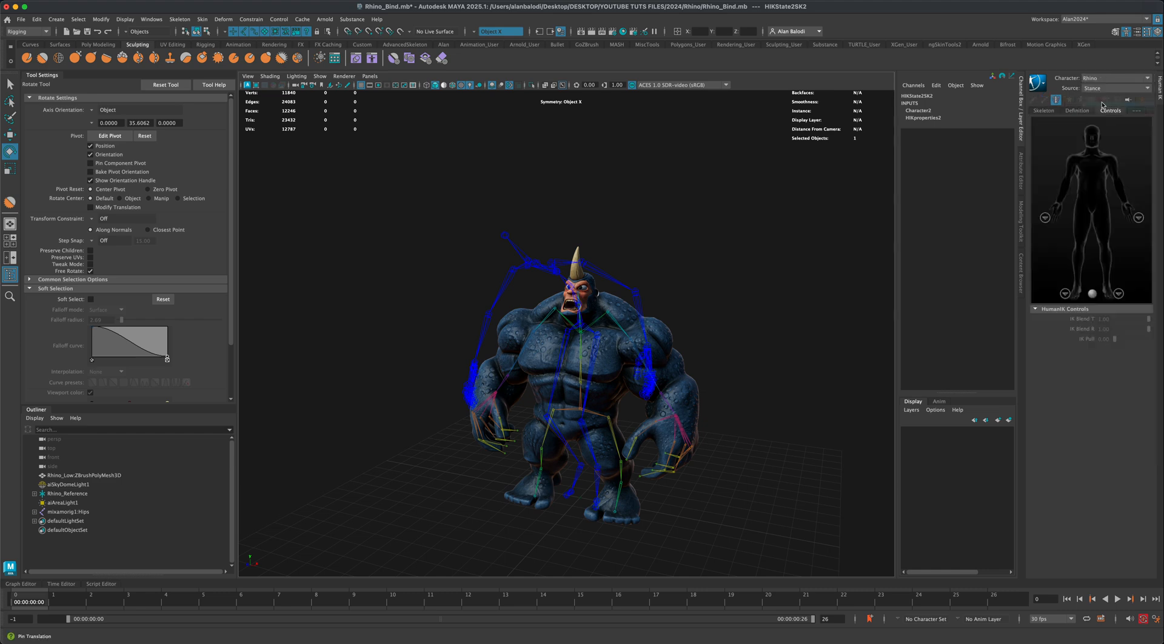
{"action": "left_click", "coordinate": [1114, 89]}
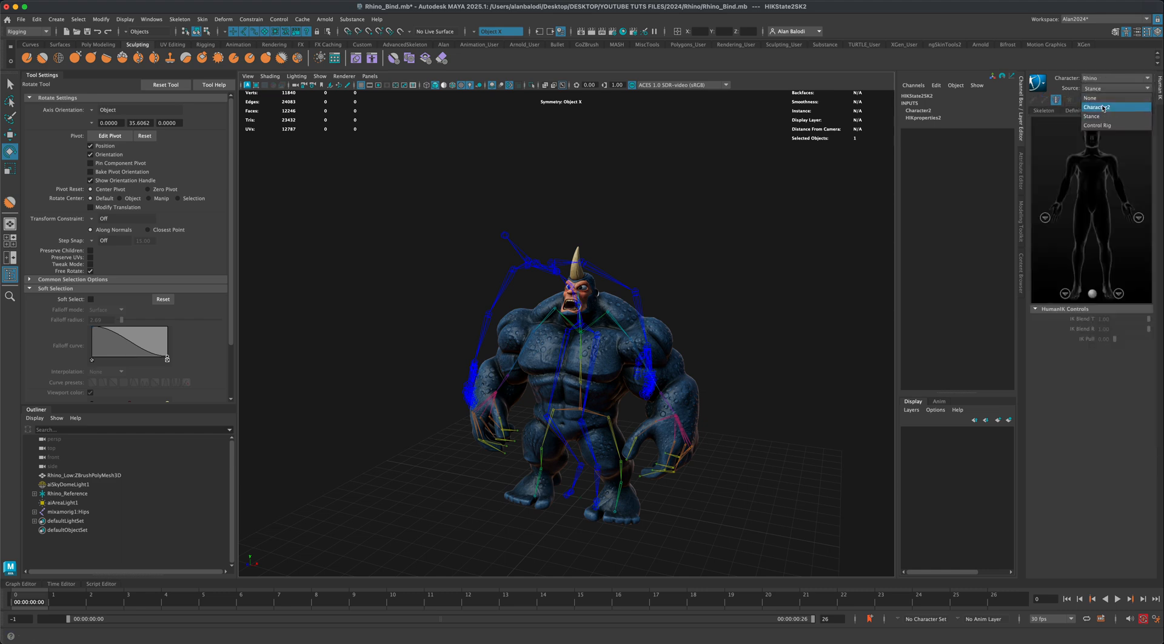
{"action": "left_click", "coordinate": [1099, 106]}
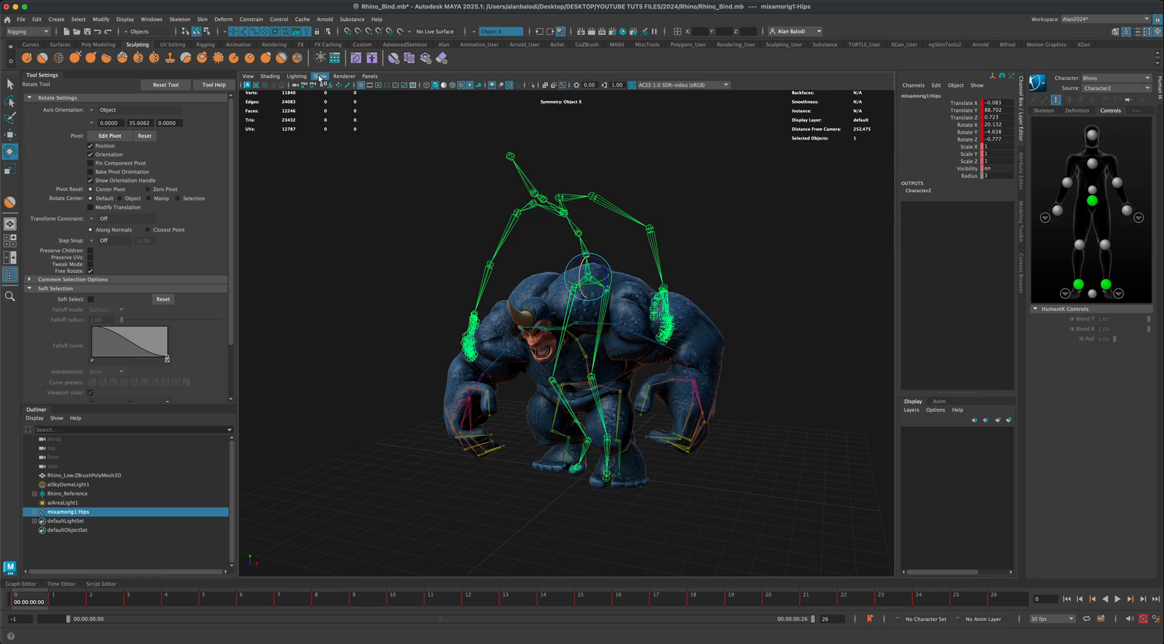
{"action": "left_click", "coordinate": [320, 76]}
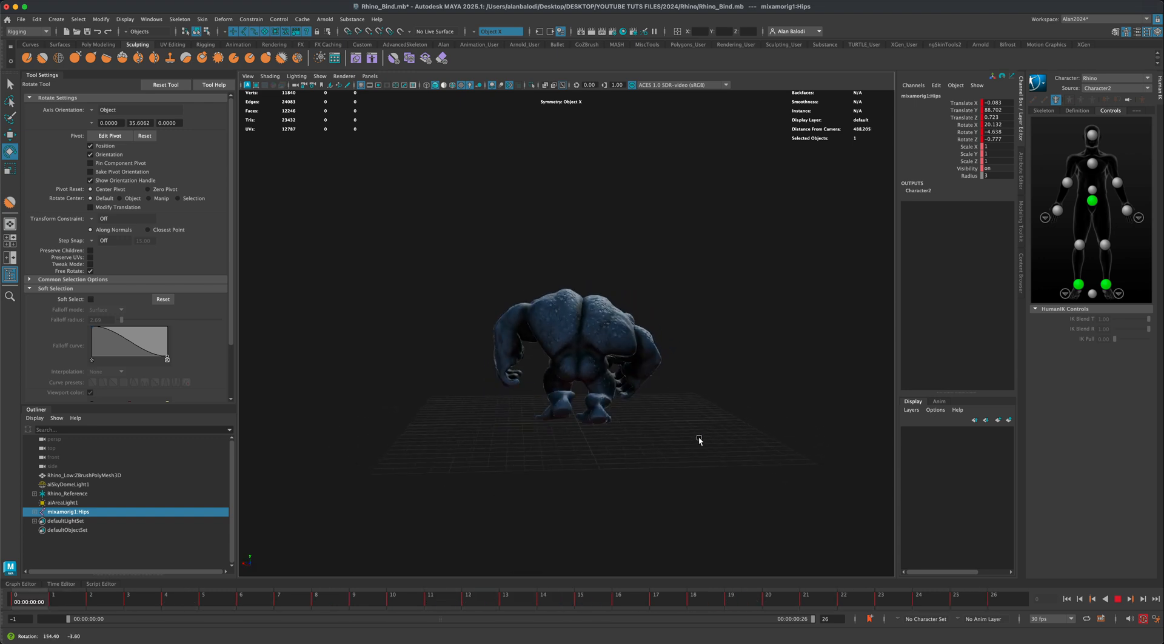
{"action": "left_click_drag", "start_coordinate": [698, 440], "coordinate": [740, 443]}
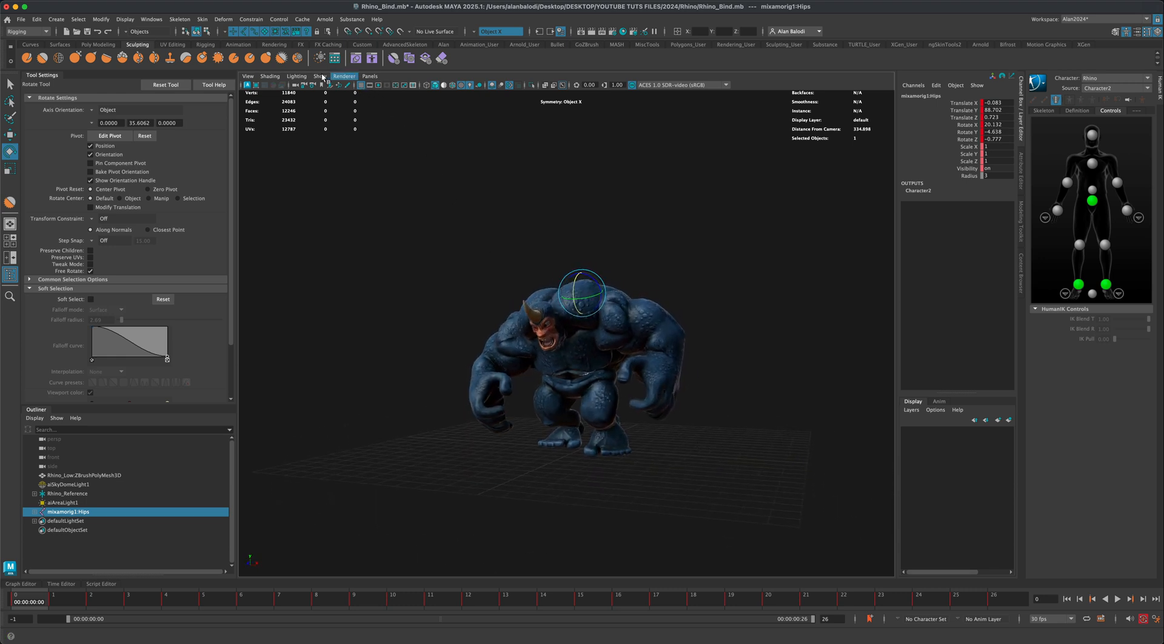
- Re-enable Show > Joints and bake the run to Rhino's control rig
{"action": "left_click", "coordinate": [320, 76]}
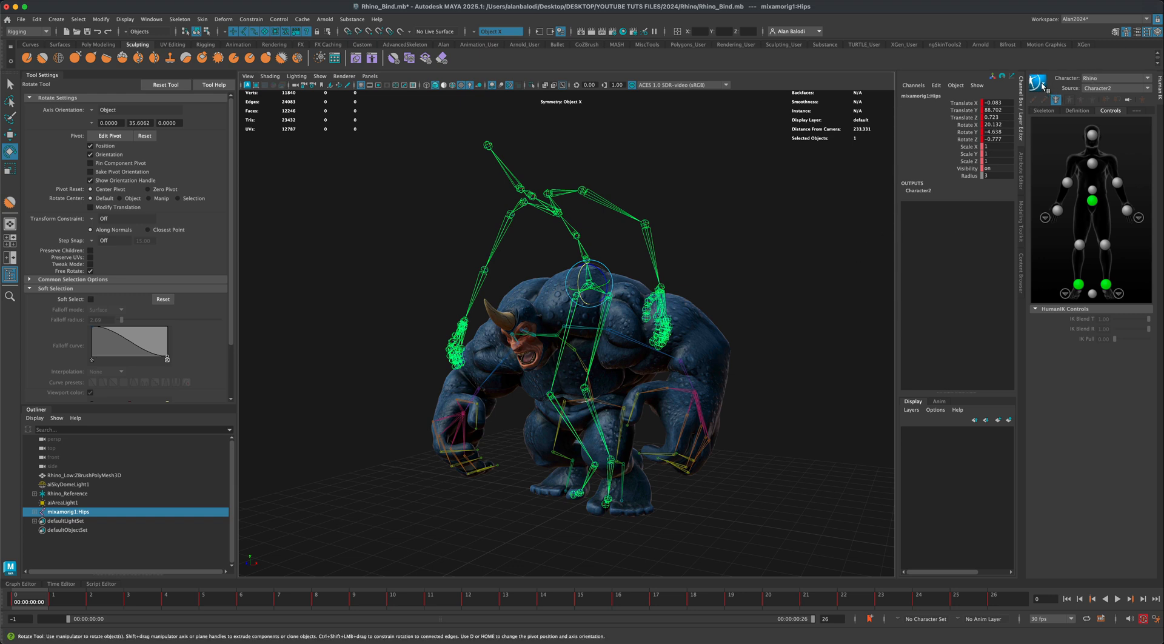
{"action": "left_click", "coordinate": [1041, 79]}
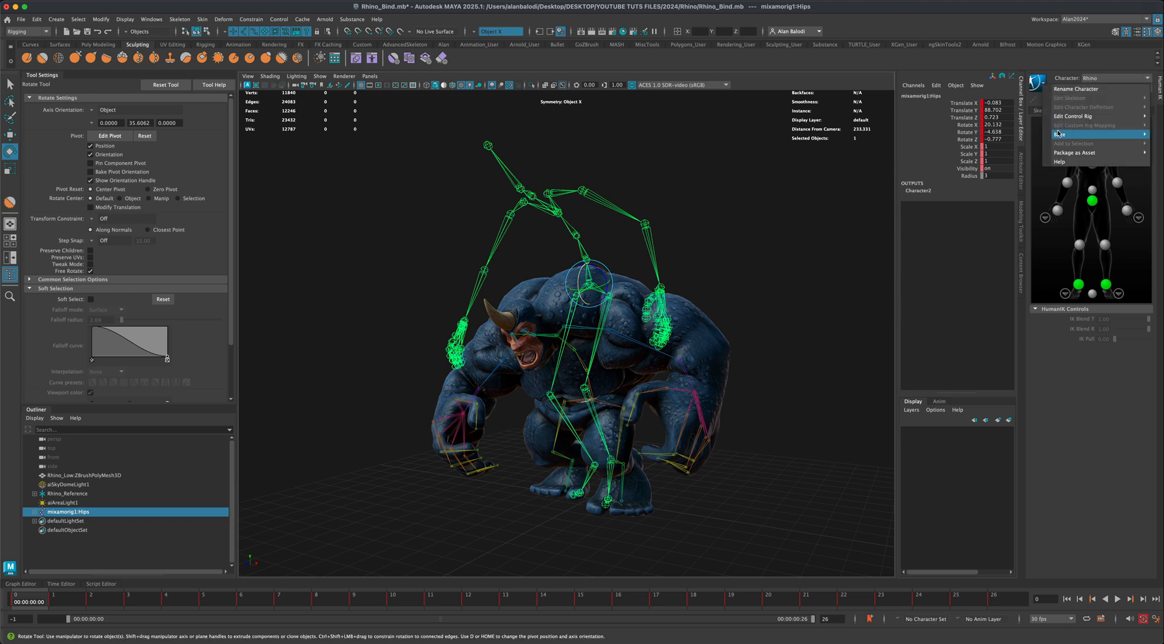
{"action": "mouse_move", "coordinate": [1059, 133]}
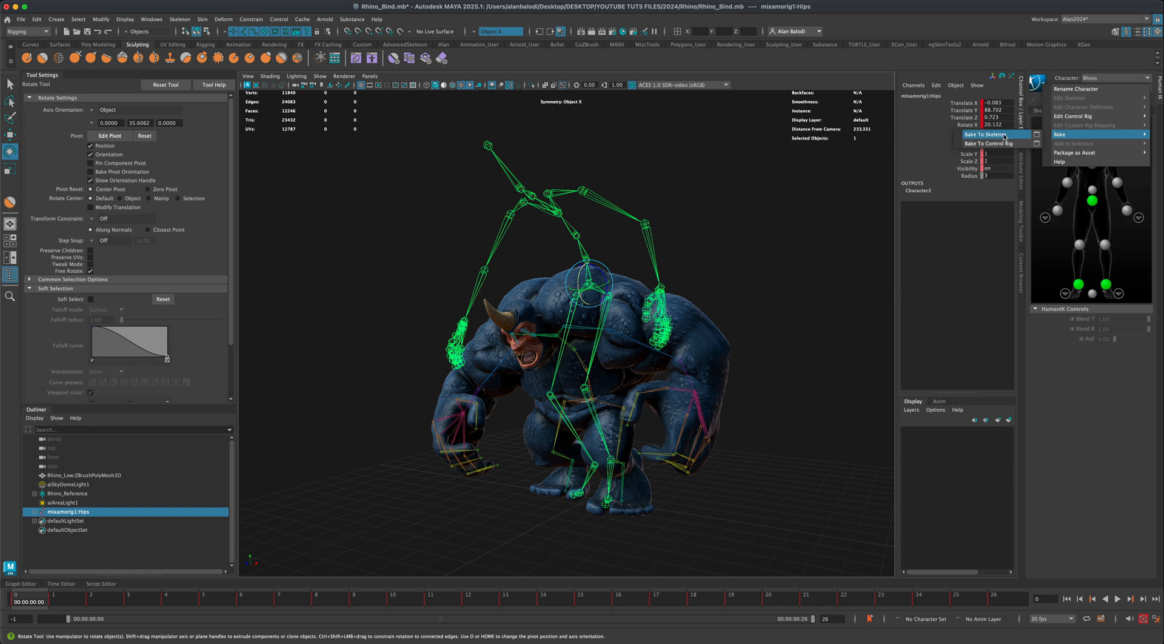
{"action": "mouse_move", "coordinate": [995, 143]}
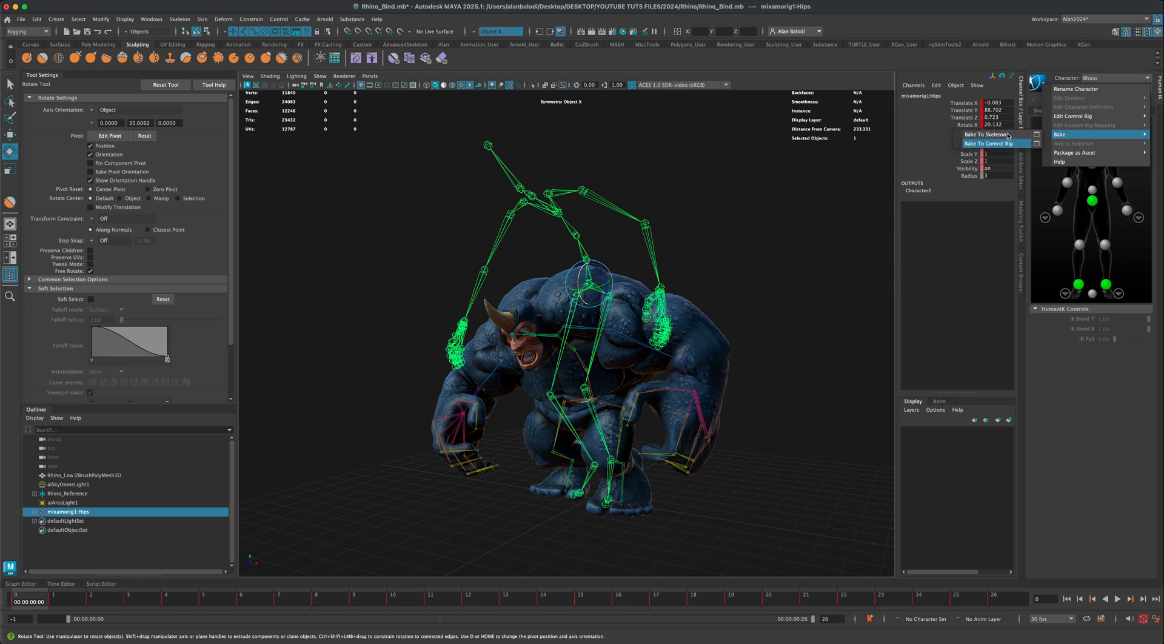
{"action": "mouse_move", "coordinate": [1005, 145]}
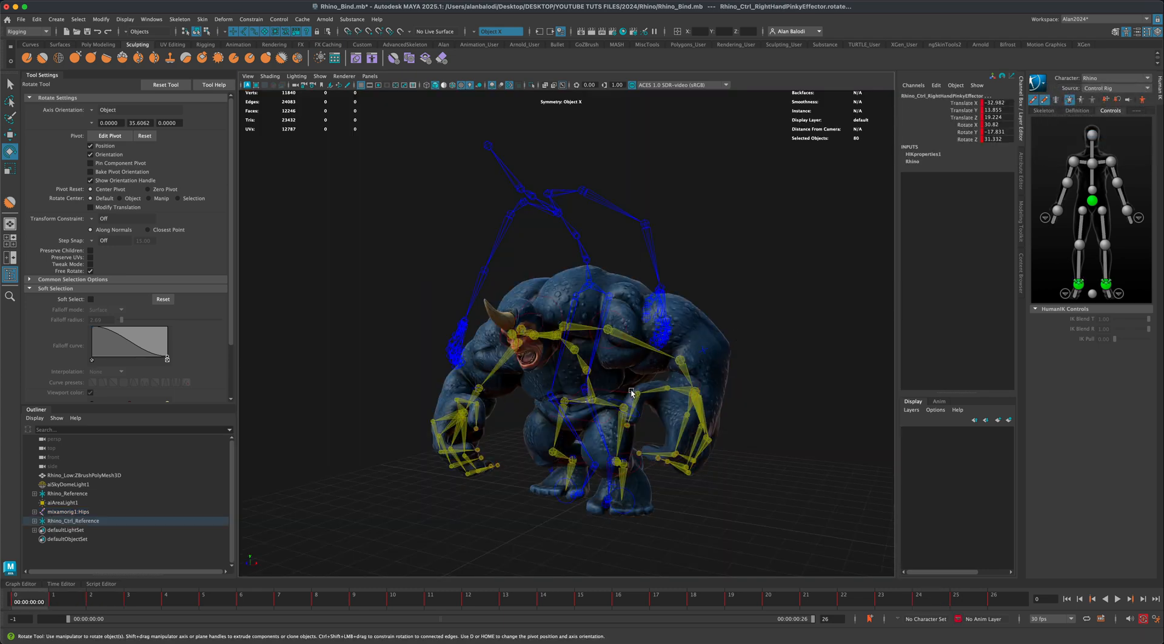
{"action": "mouse_move", "coordinate": [524, 186]}
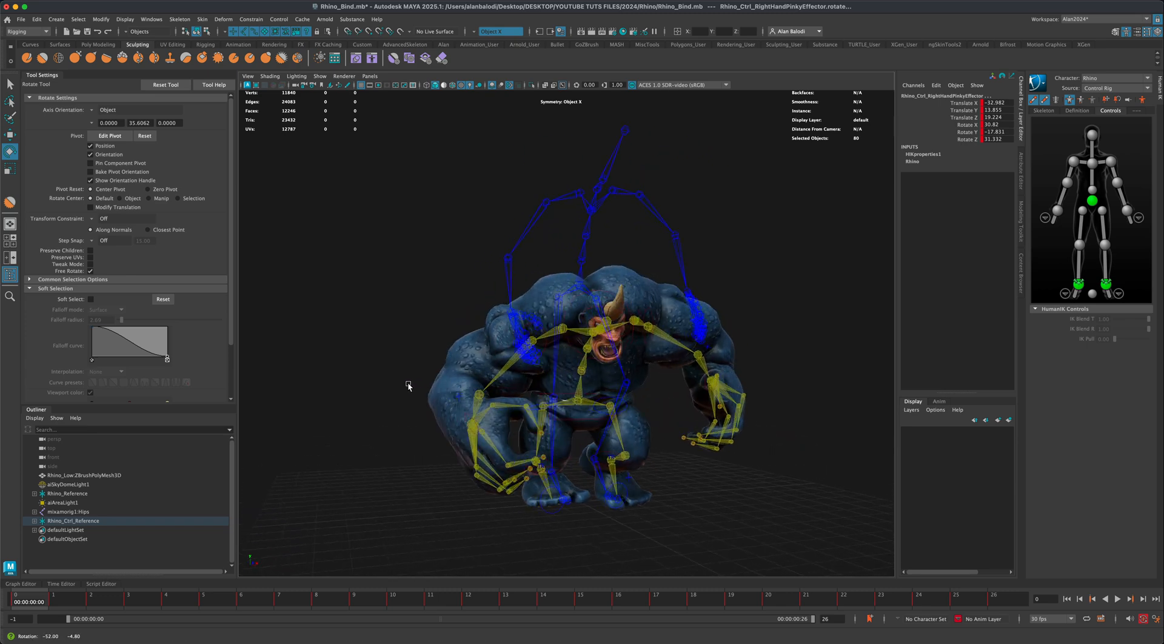
- Delete the mixamorig1:Hips skeleton, orbit to check the baked rig, and pick the Select Tool
{"action": "left_click_drag", "start_coordinate": [408, 386], "coordinate": [714, 293]}
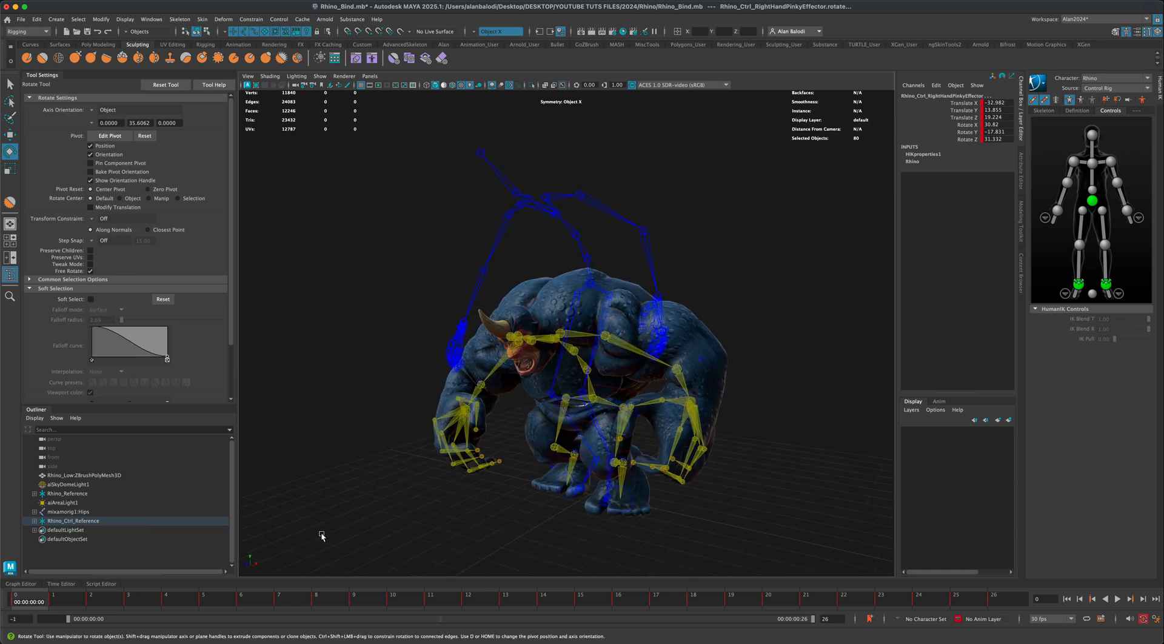
{"action": "left_click", "coordinate": [67, 511]}
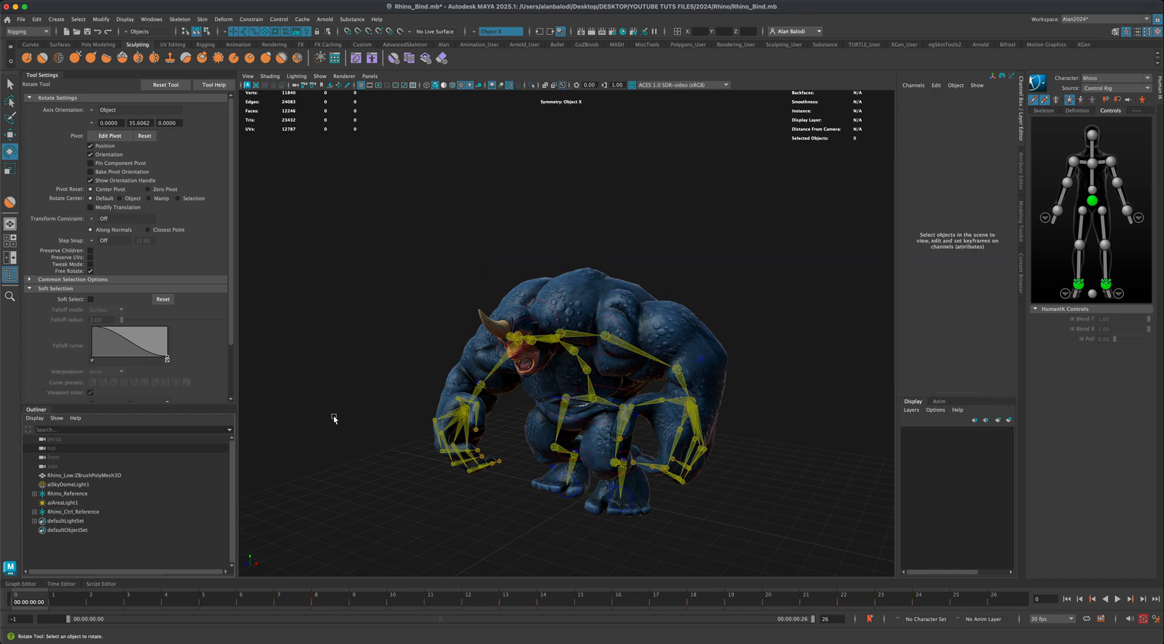
{"action": "left_click_drag", "start_coordinate": [334, 419], "coordinate": [505, 349]}
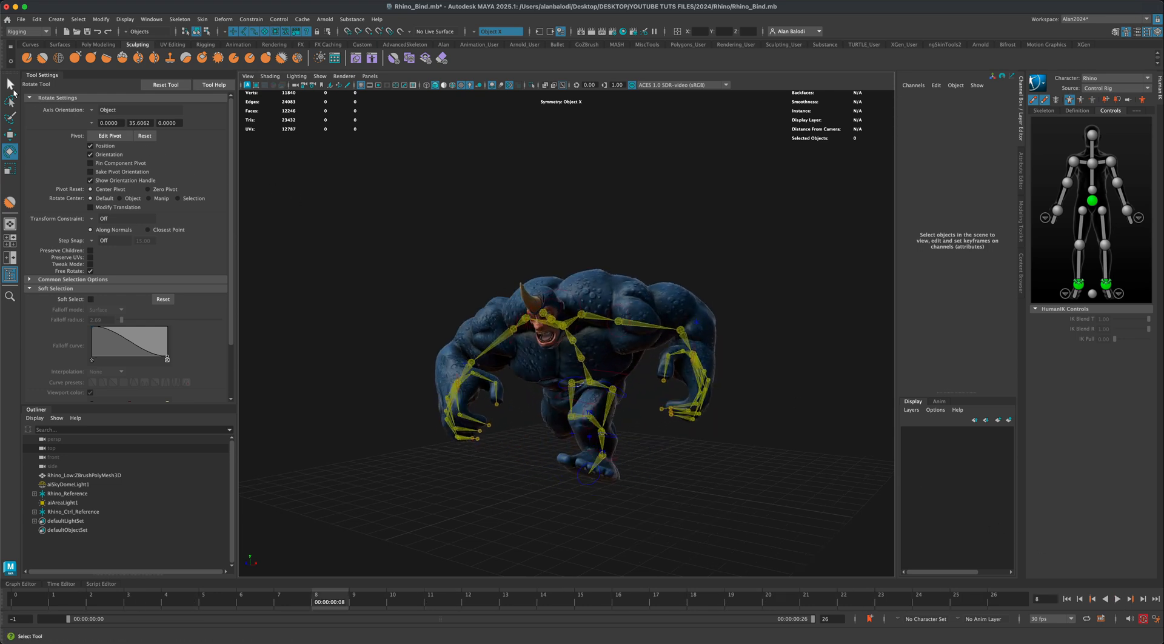
{"action": "left_click", "coordinate": [10, 85]}
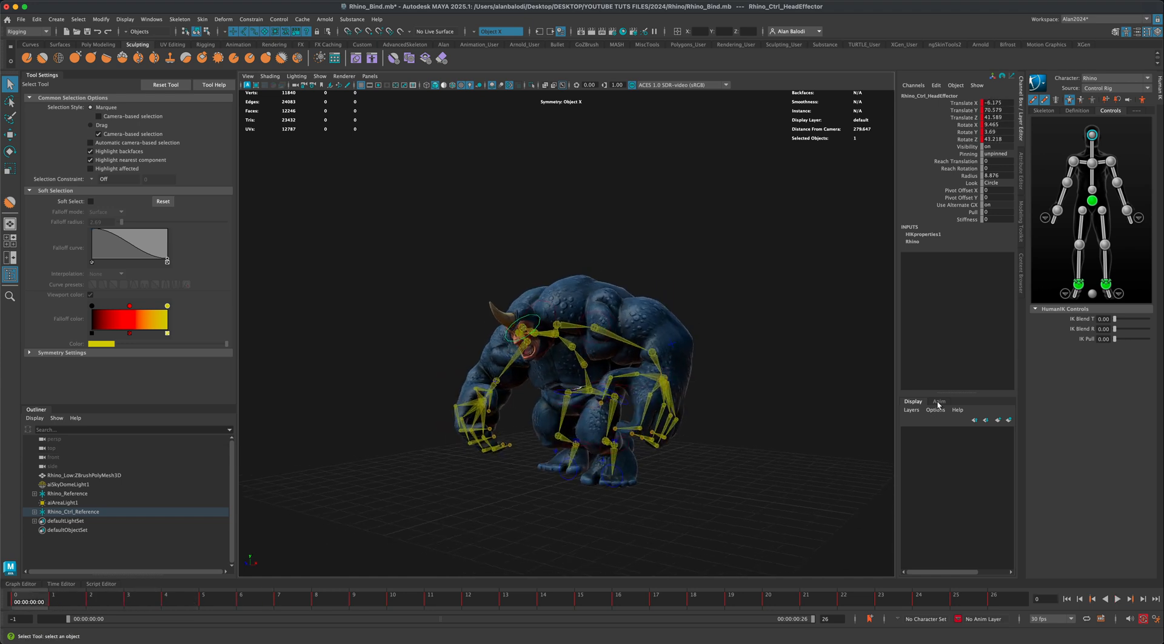
- Create an animation layer 'head' from the selected head effector and make it active
{"action": "left_click", "coordinate": [939, 402]}
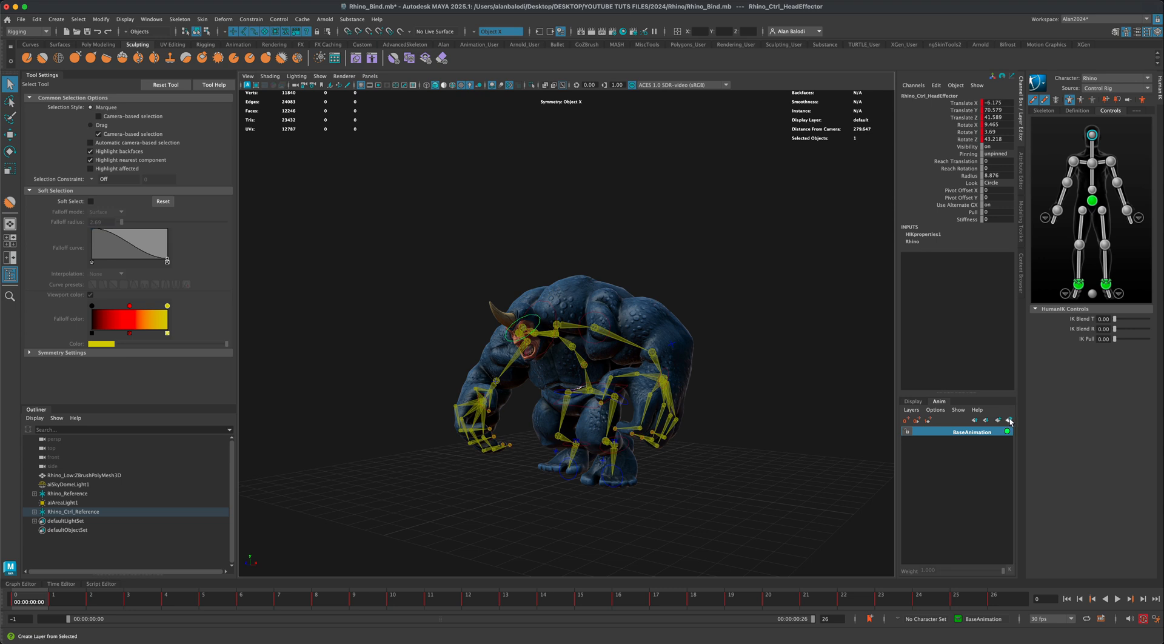
{"action": "left_click", "coordinate": [1009, 420]}
{"action": "type", "text": "head"}
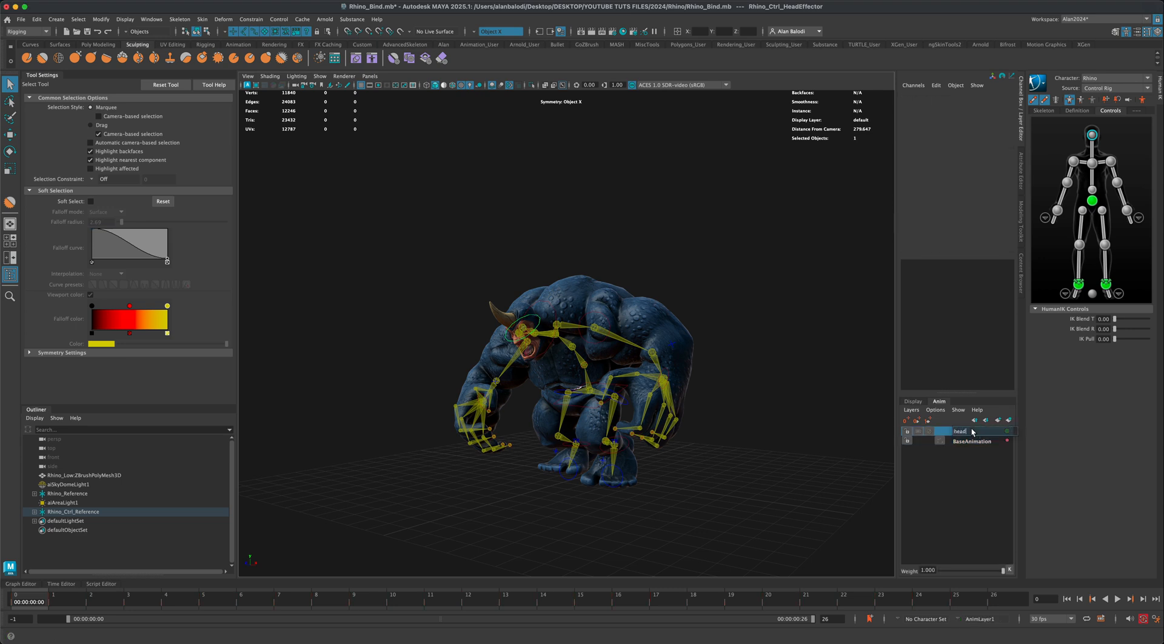
{"action": "left_click", "coordinate": [973, 432]}
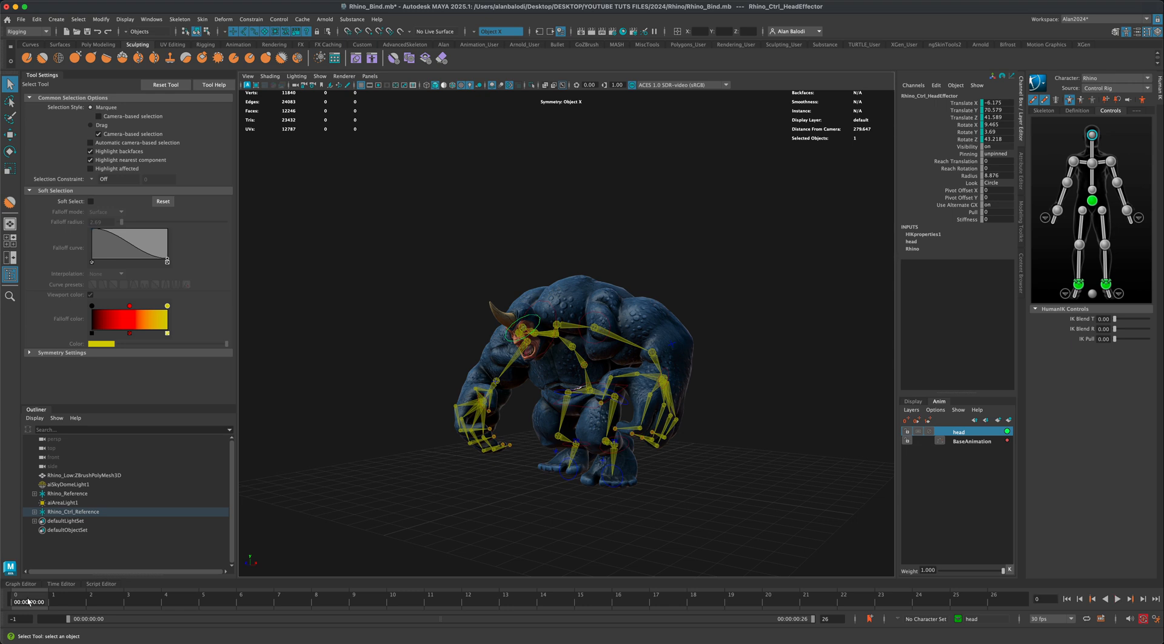
{"action": "mouse_move", "coordinate": [420, 421]}
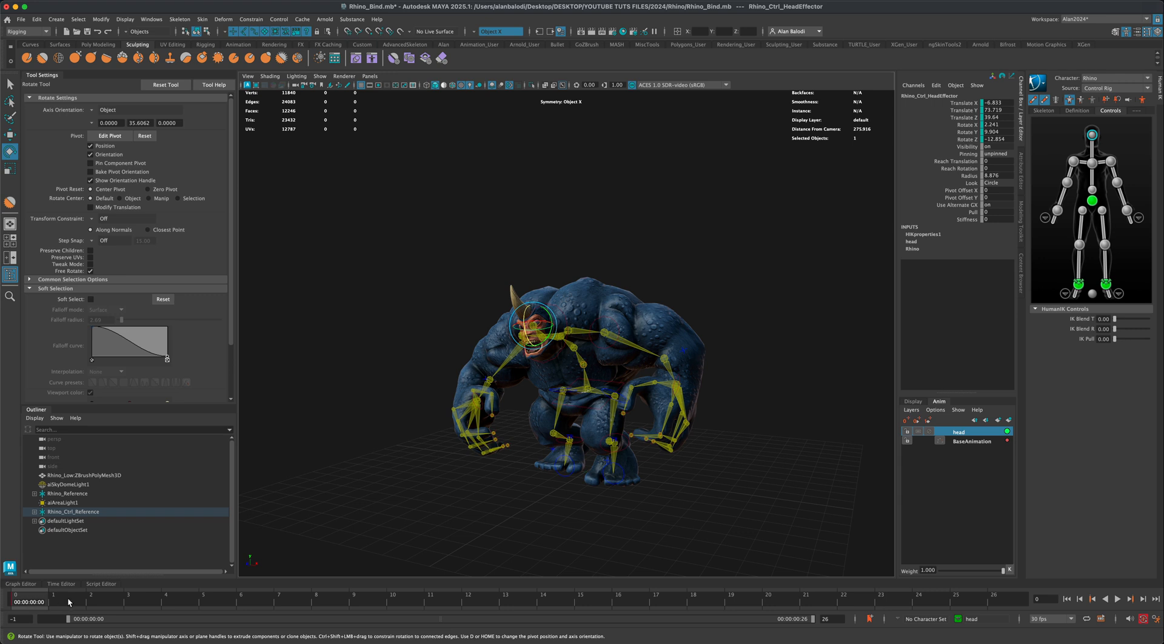
{"action": "mouse_move", "coordinate": [1049, 600]}
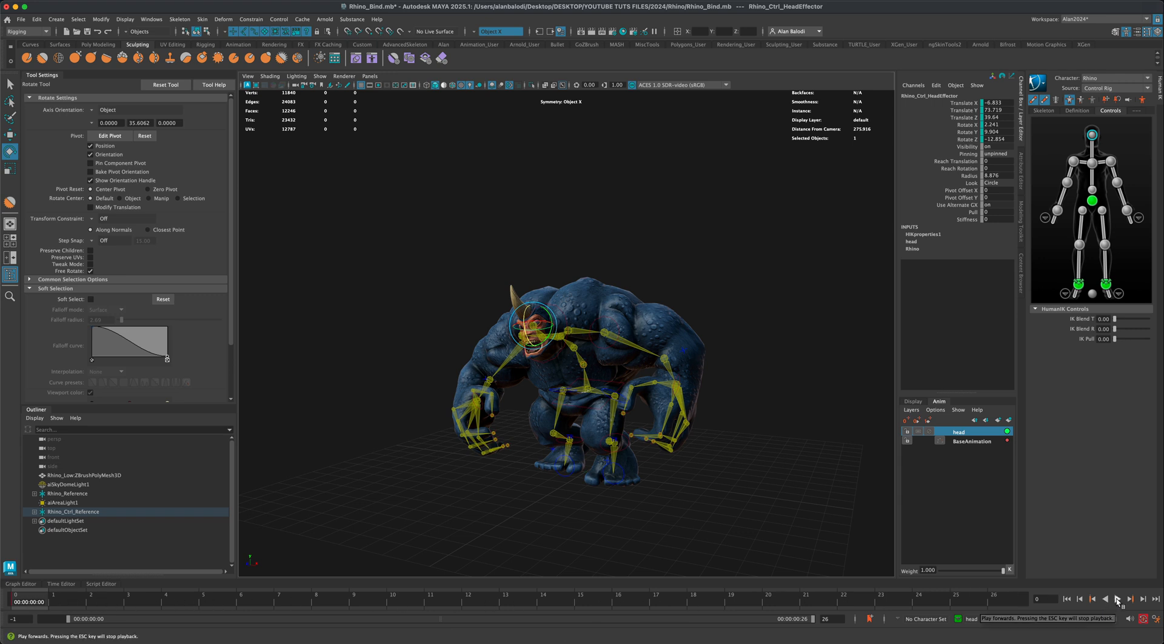
- Play the run, then scrub the time slider to frame 12
{"action": "left_click", "coordinate": [1117, 600]}
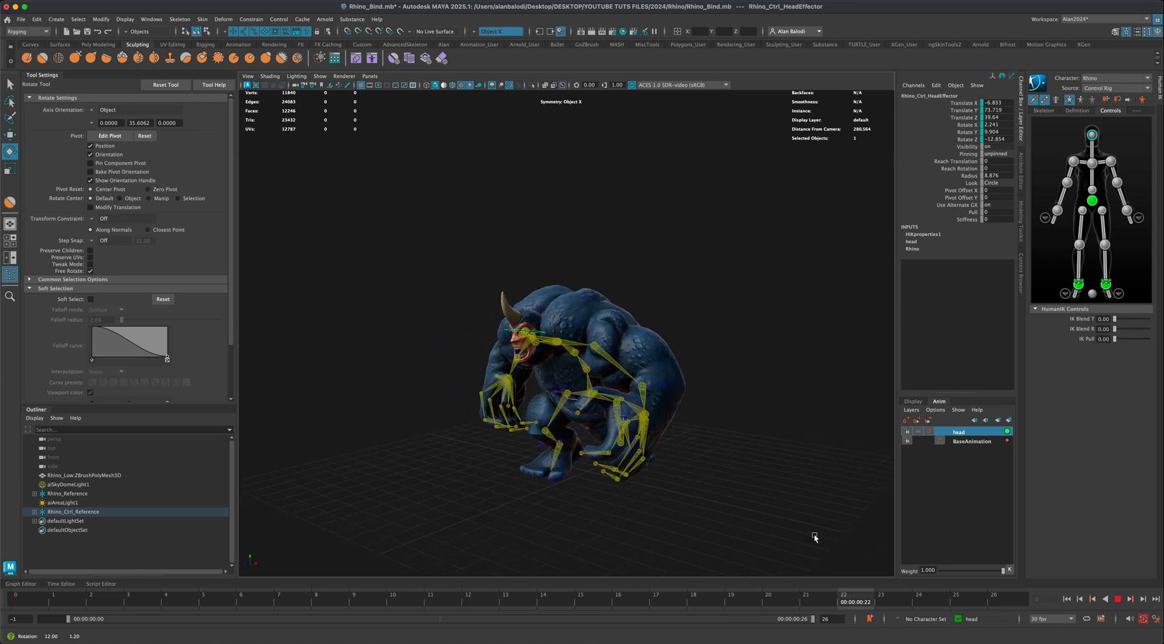
{"action": "left_click", "coordinate": [181, 594]}
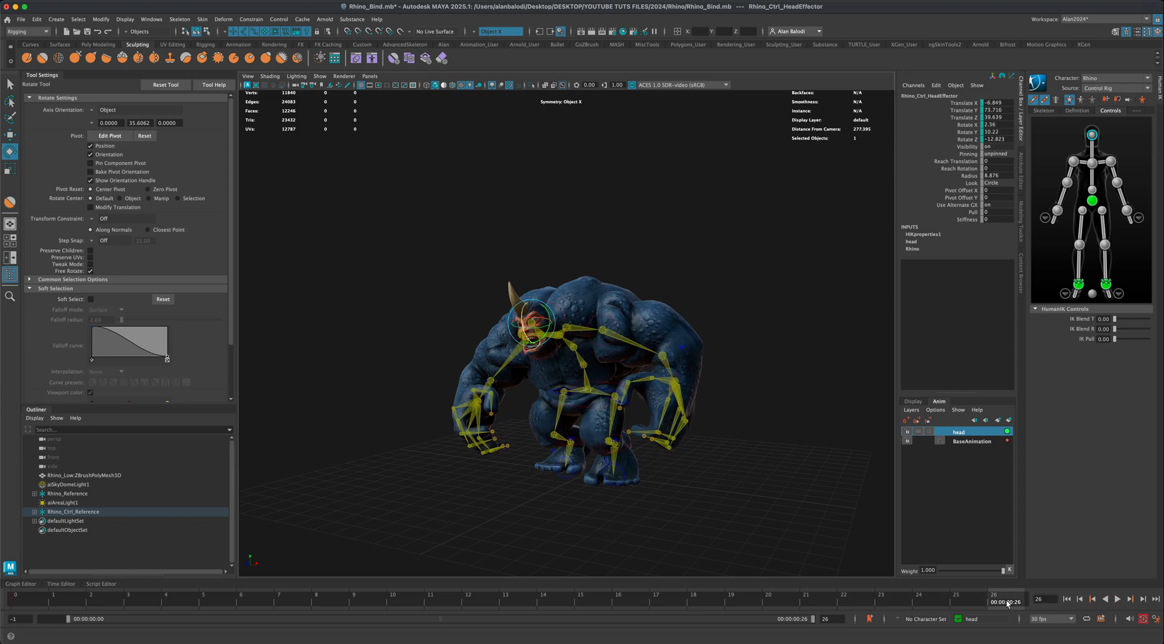
{"action": "left_click", "coordinate": [89, 602]}
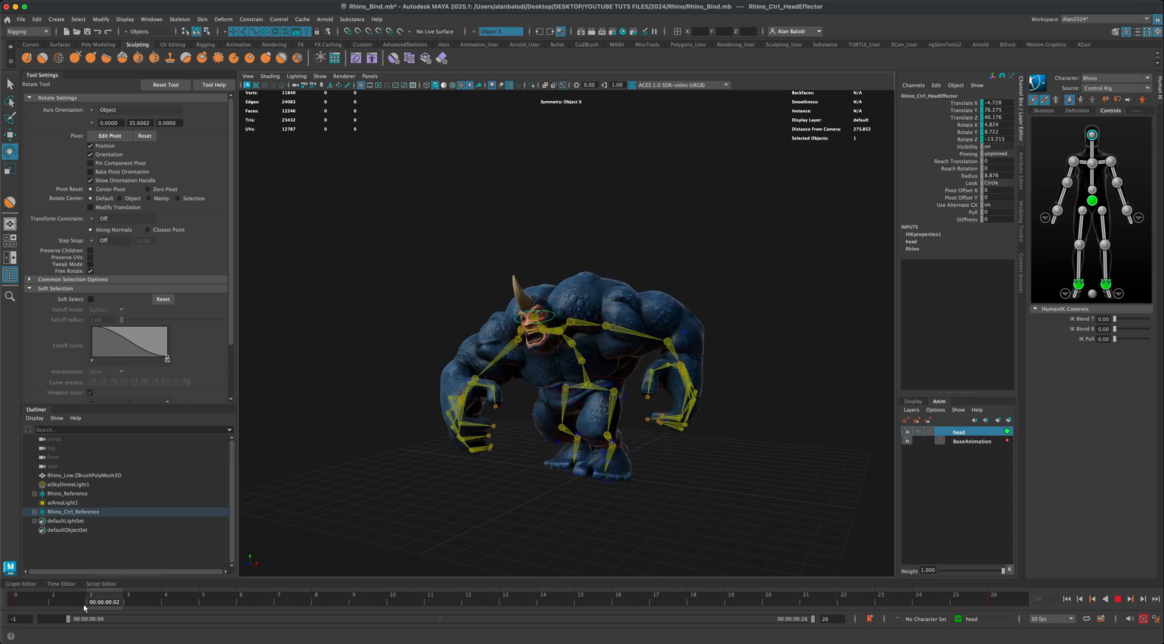
{"action": "left_click_drag", "start_coordinate": [89, 601], "coordinate": [444, 602]}
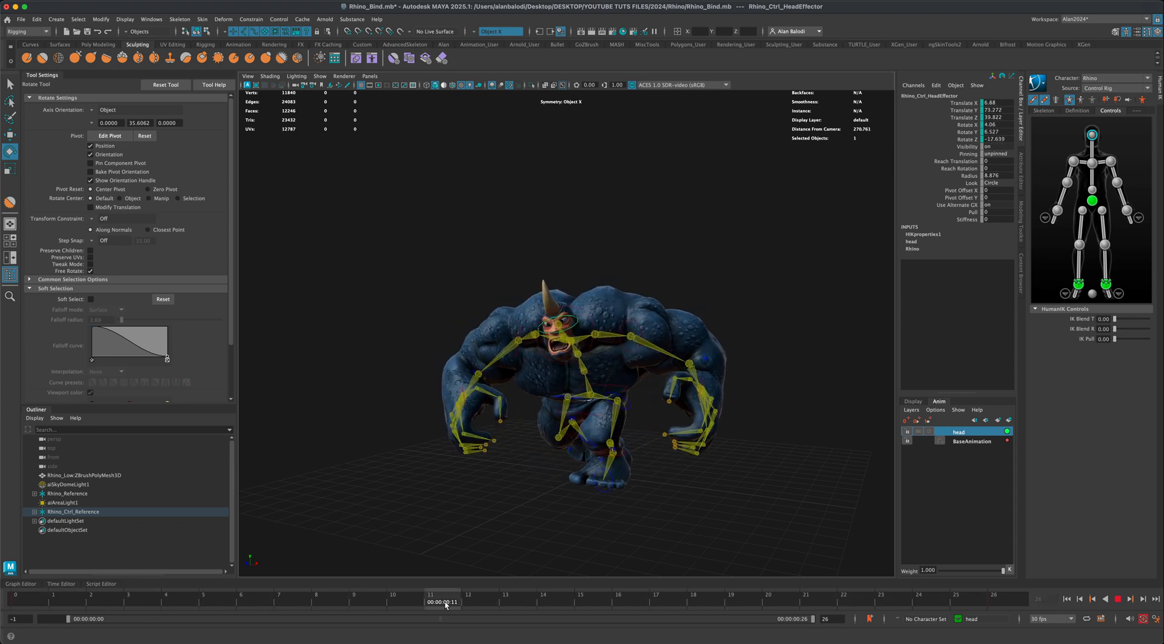
{"action": "left_click", "coordinate": [467, 602]}
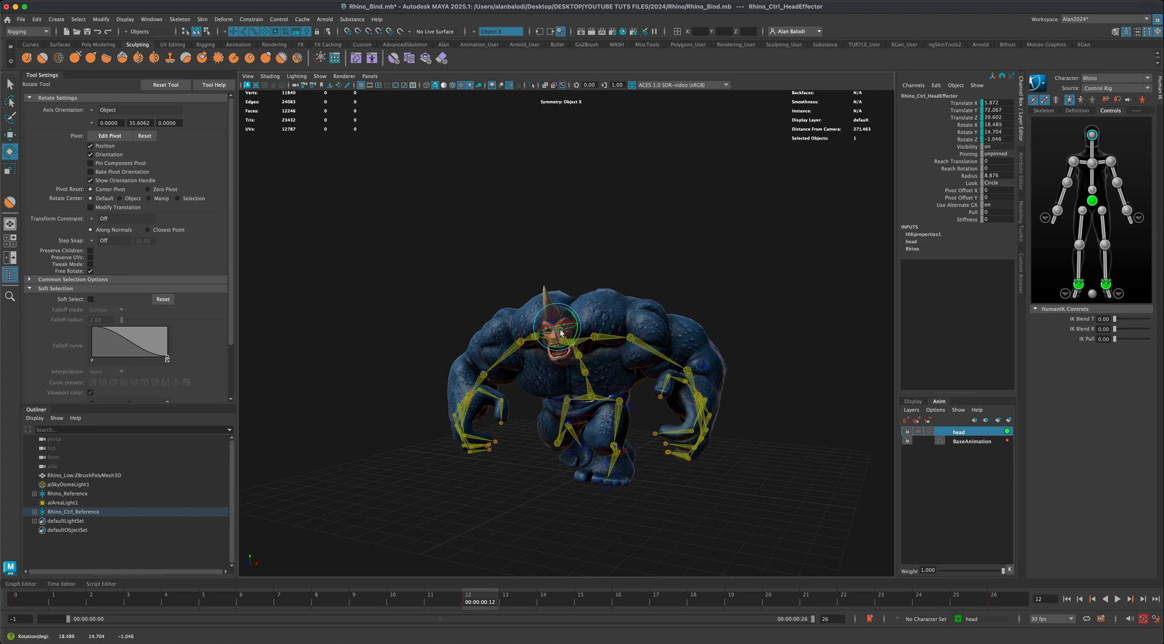
- Rotate the head effector to correct the head's direction, then deselect it
{"action": "left_click_drag", "start_coordinate": [560, 333], "coordinate": [561, 328]}
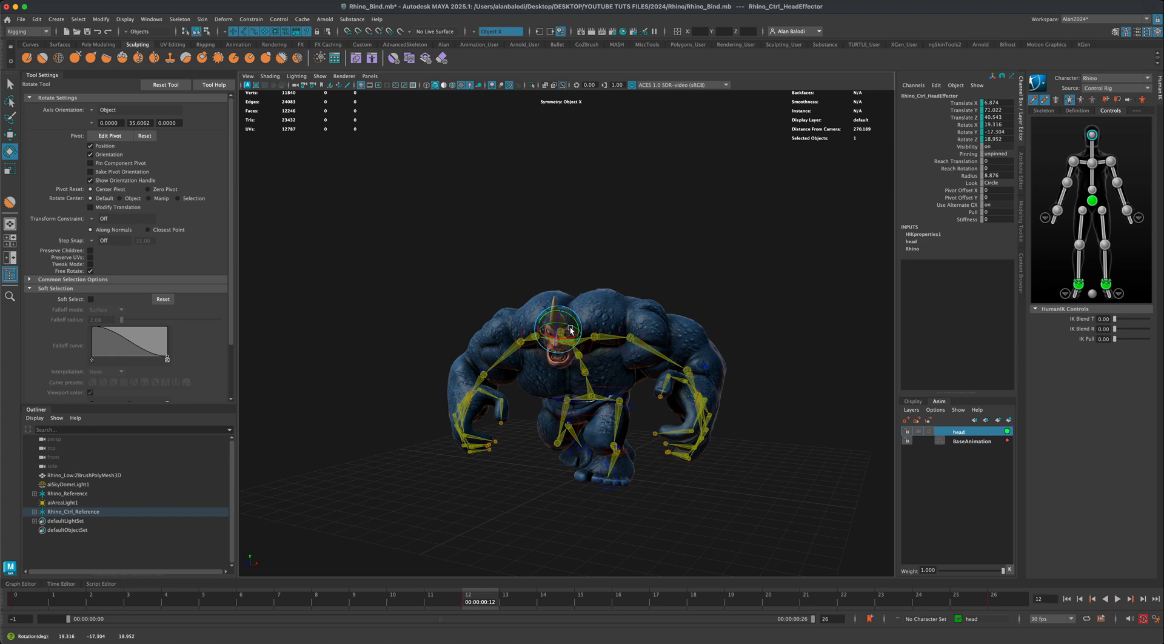
{"action": "left_click_drag", "start_coordinate": [571, 329], "coordinate": [564, 334]}
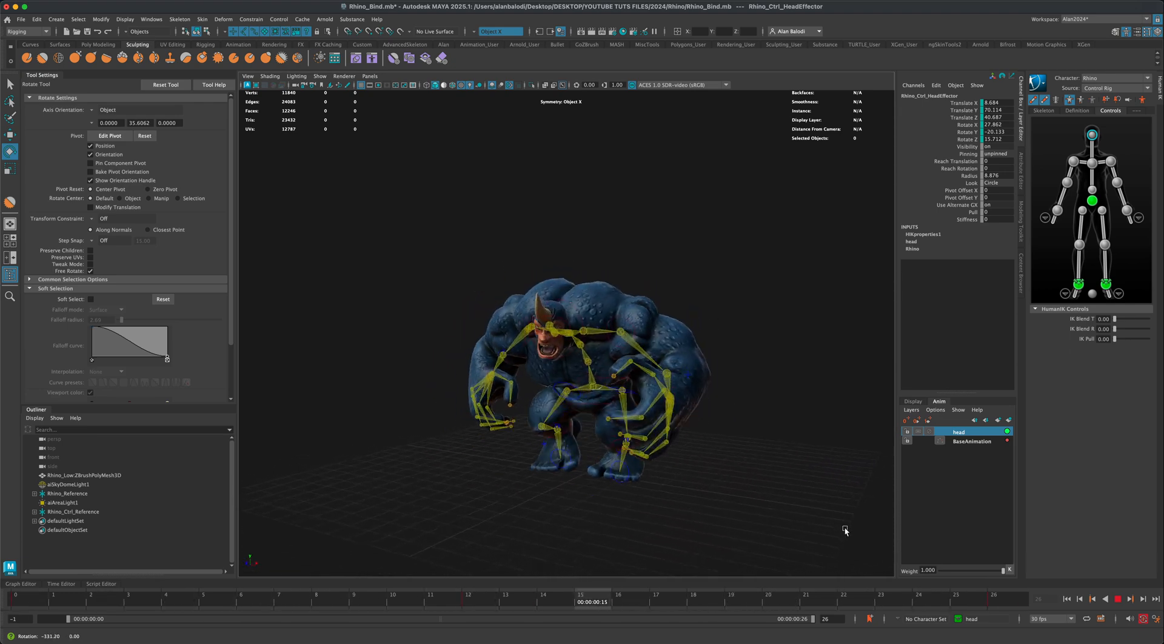
{"action": "left_click", "coordinate": [1117, 600]}
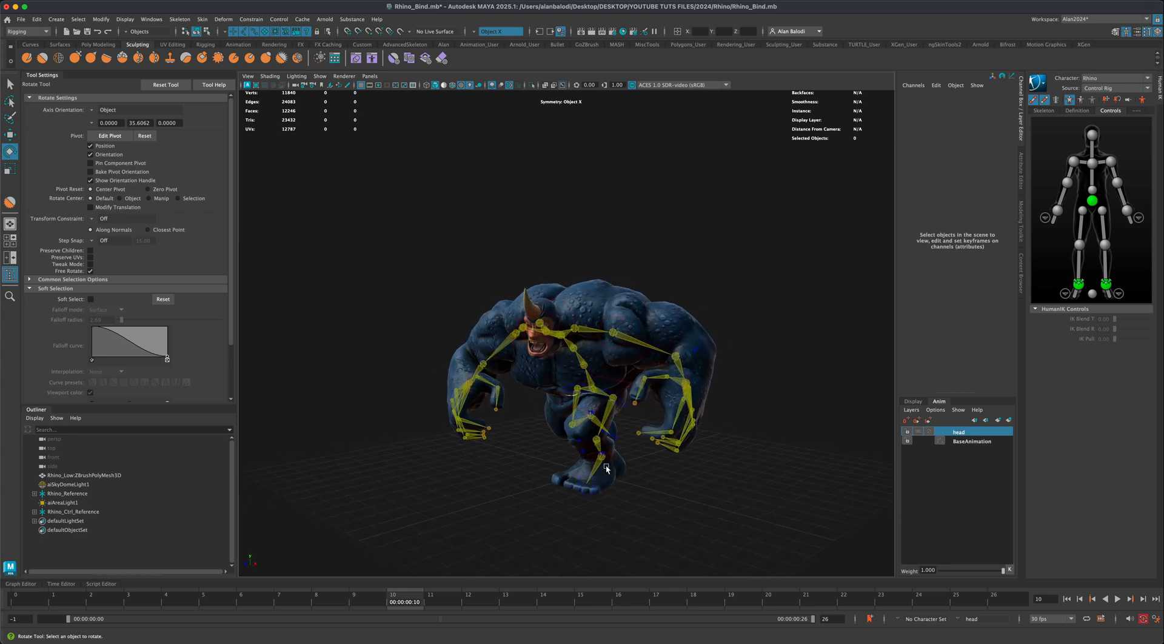
- Play the run cycle forward to review the head-layer rotations
{"action": "left_click", "coordinate": [1117, 599]}
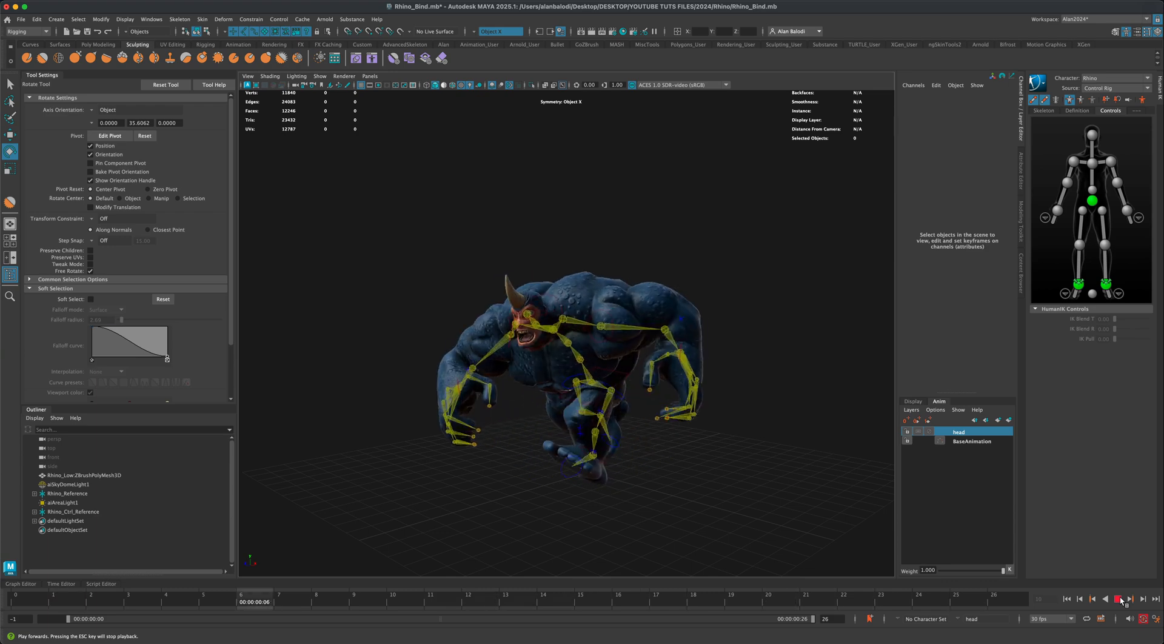